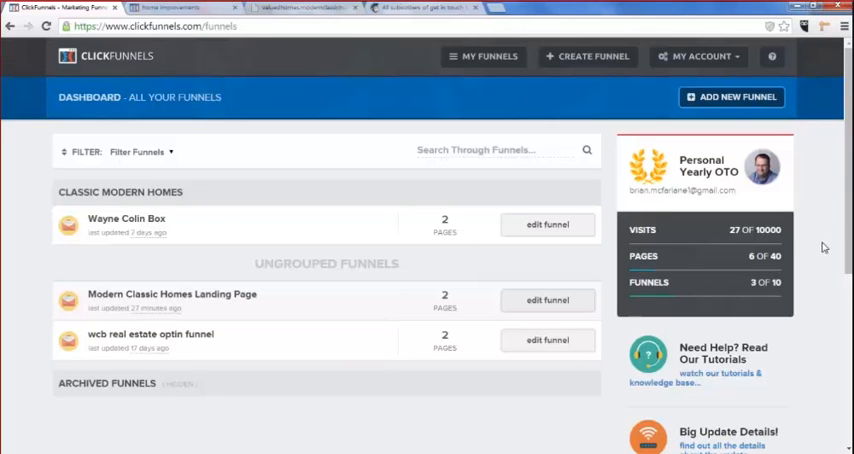
pyautogui.moveTo(380, 76)
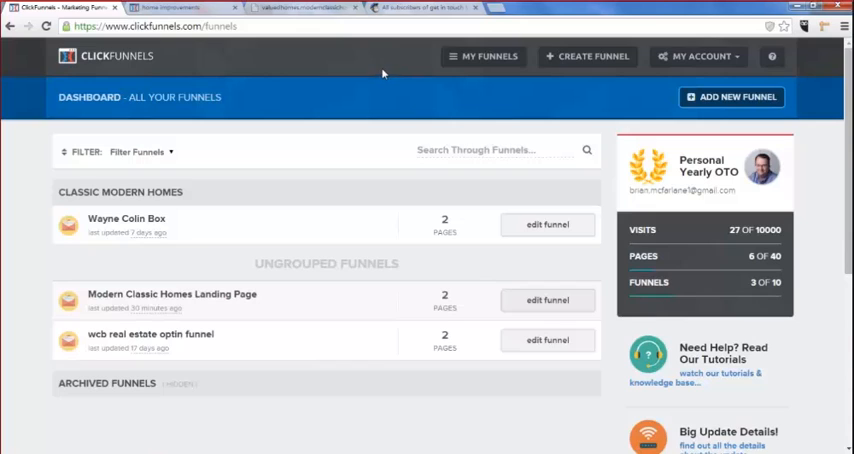
pyautogui.moveTo(403, 333)
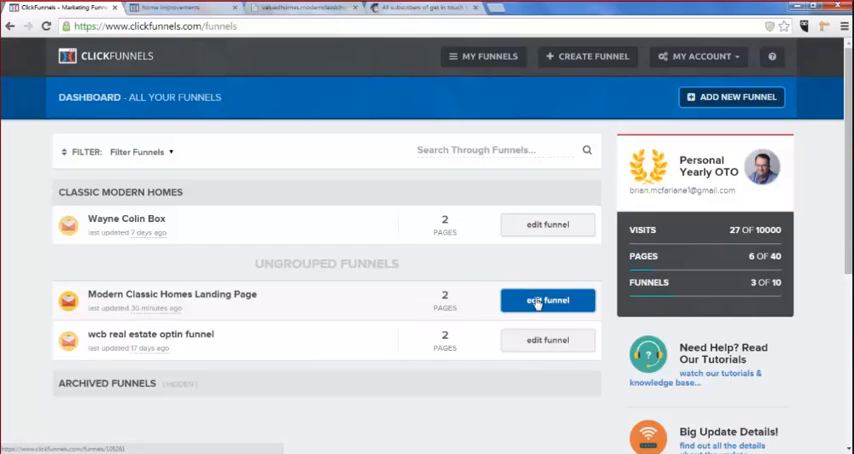
# Open the Modern Classic Homes funnel and review Optin stats: 12 visitors, 1 lead, 8.33%
pyautogui.click(548, 300)
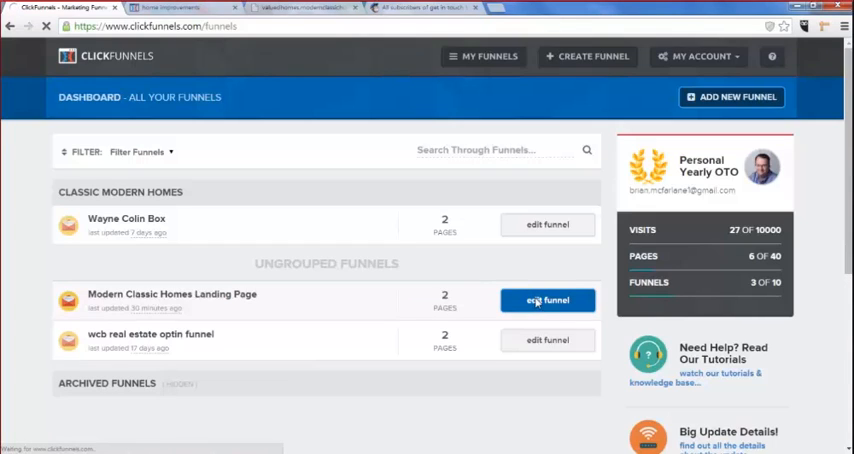
pyautogui.click(548, 300)
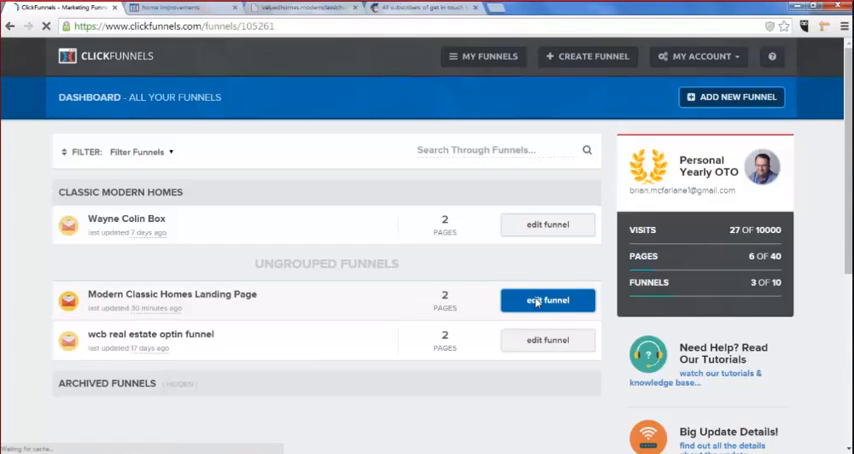
pyautogui.click(548, 300)
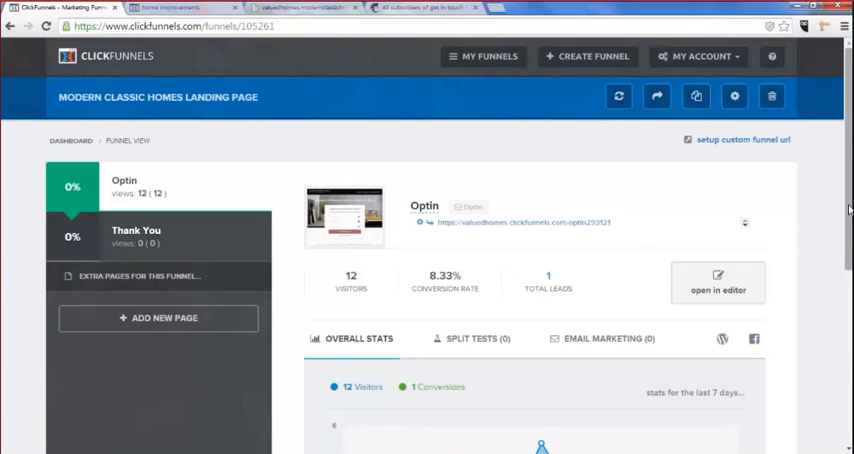
pyautogui.scroll(-3)
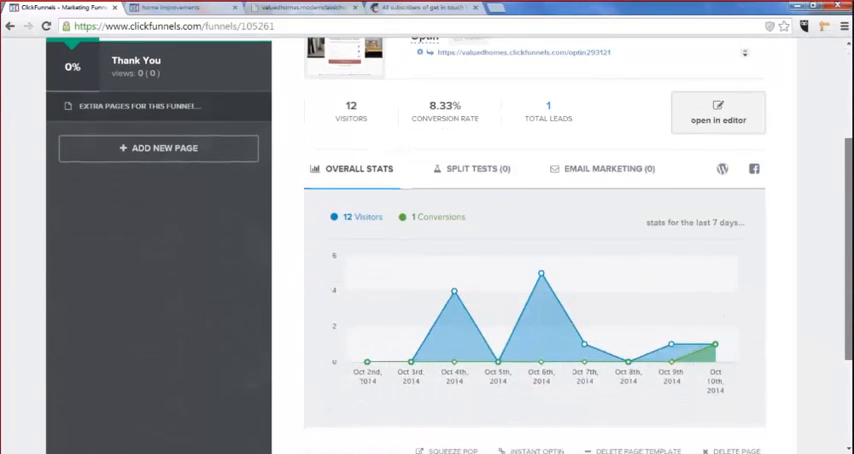
pyautogui.moveTo(483, 365)
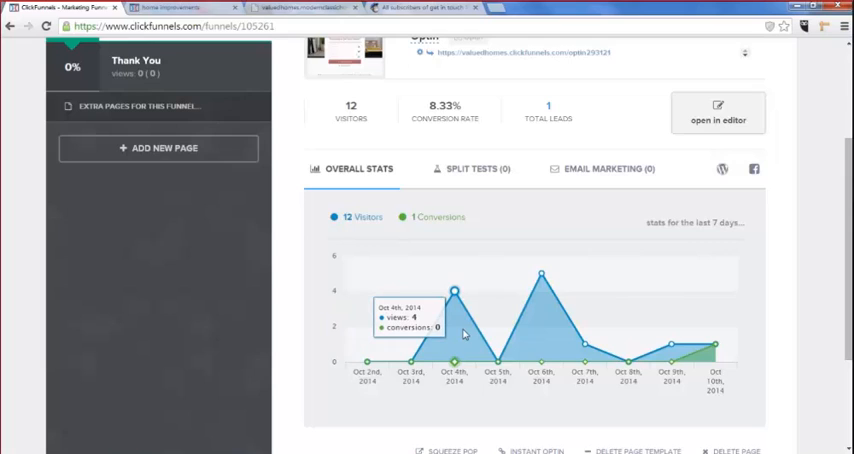
pyautogui.moveTo(497, 332)
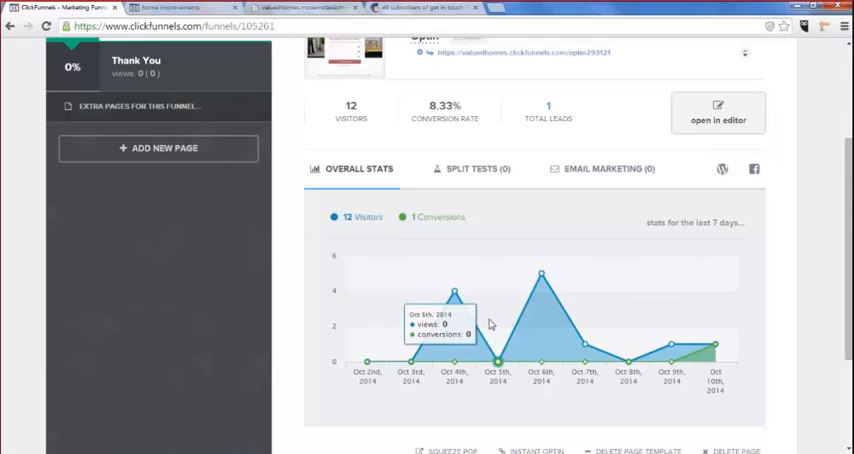
pyautogui.moveTo(512, 322)
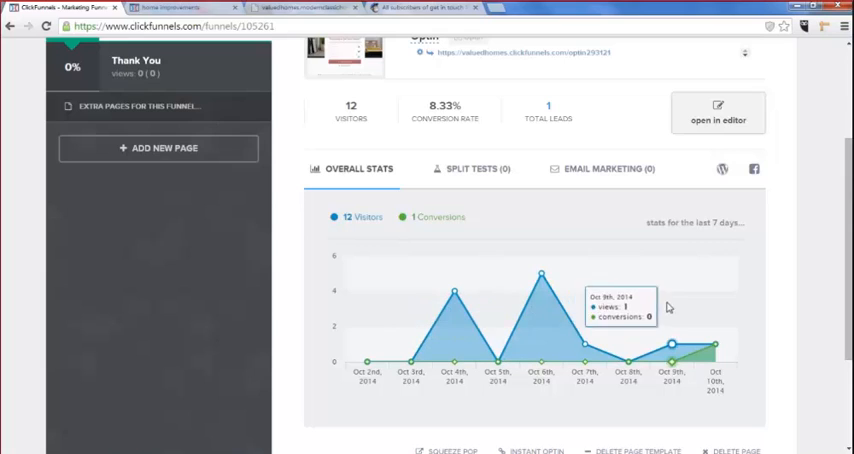
pyautogui.scroll(3)
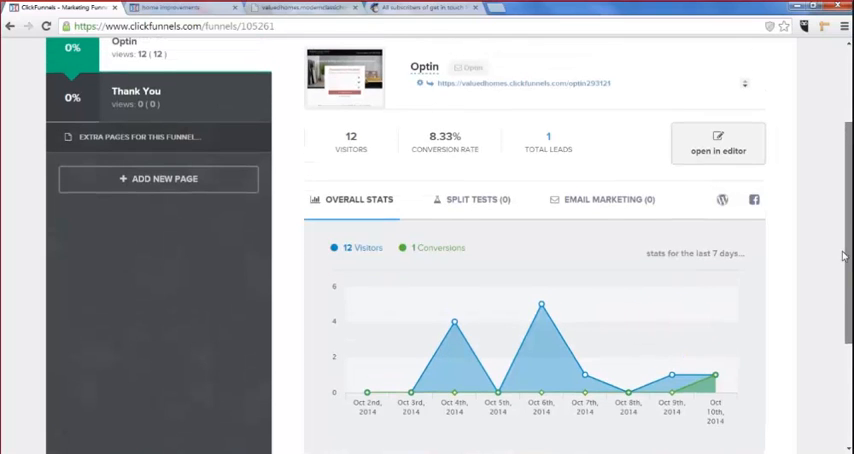
pyautogui.scroll(3)
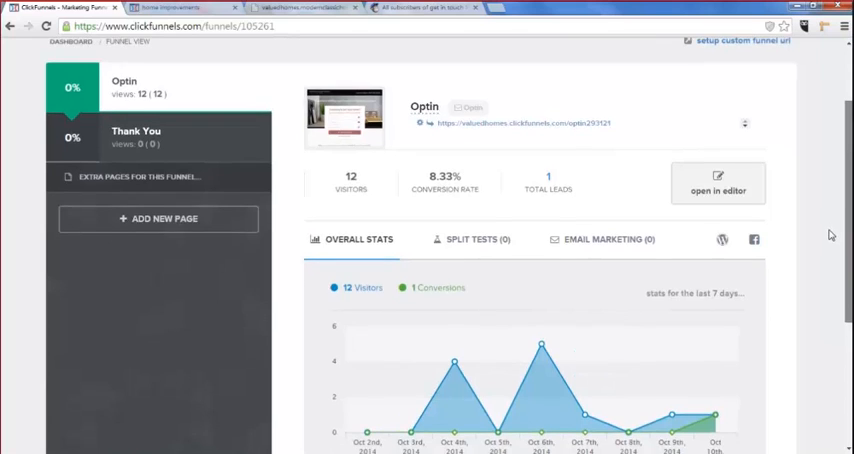
pyautogui.scroll(3)
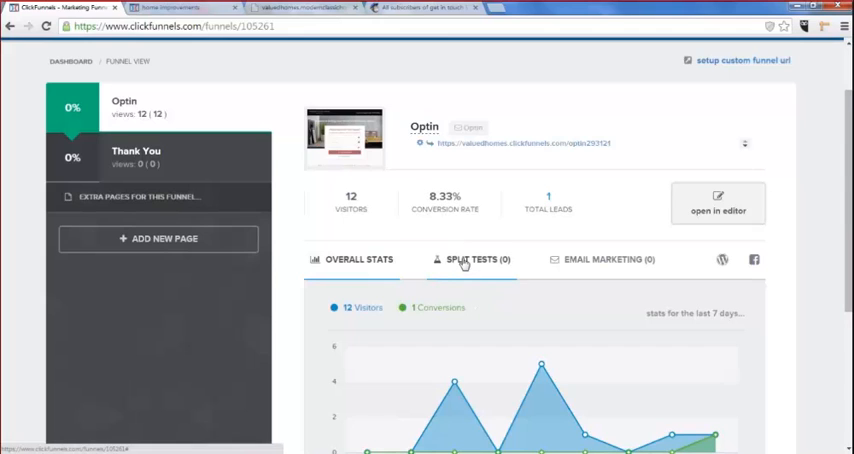
# Check the Optin page's Split Tests and Email Marketing tabs
pyautogui.click(470, 259)
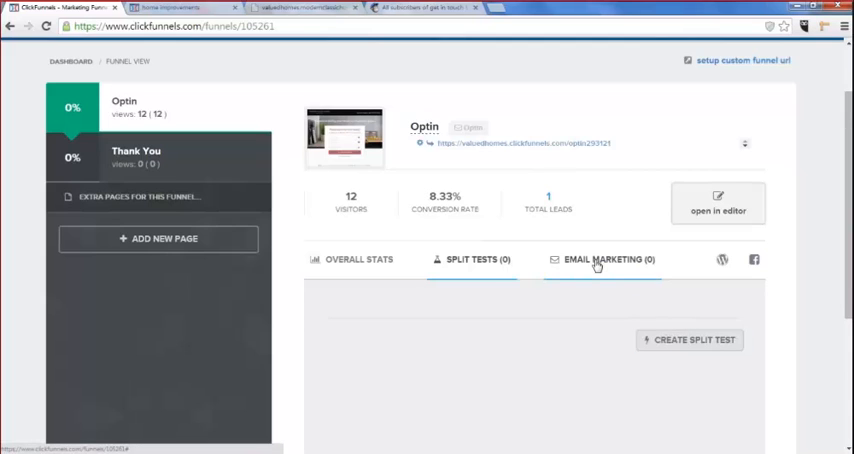
pyautogui.click(603, 259)
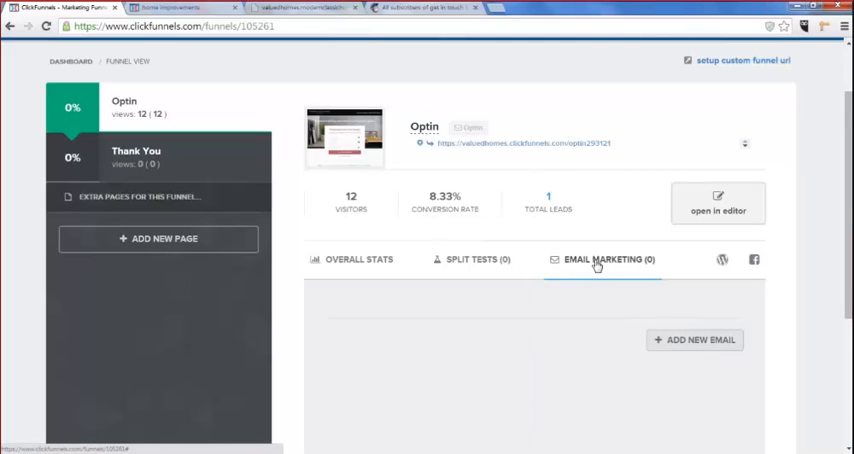
pyautogui.moveTo(696, 305)
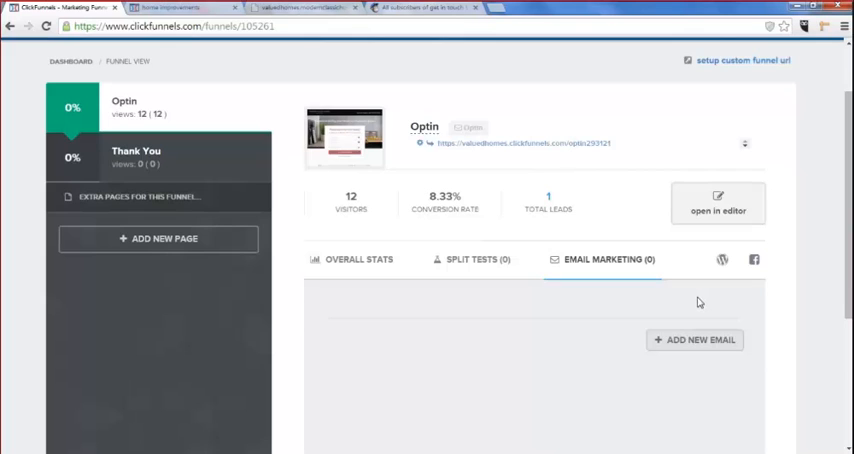
pyautogui.moveTo(710, 298)
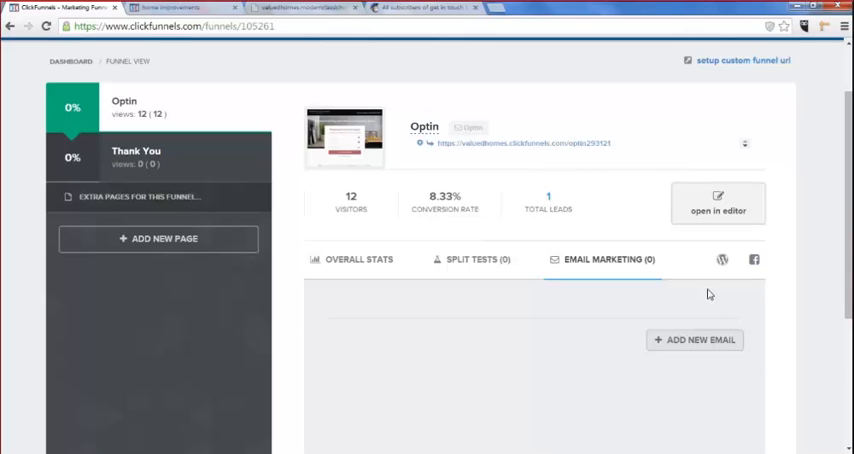
pyautogui.moveTo(729, 294)
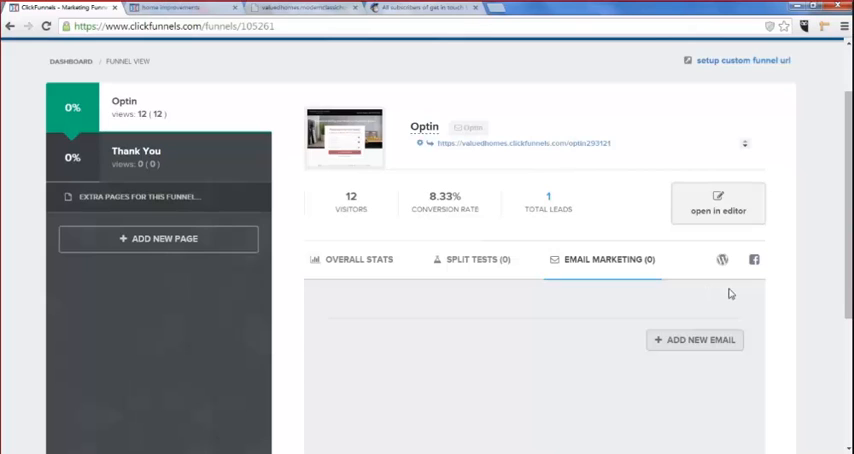
pyautogui.moveTo(701, 294)
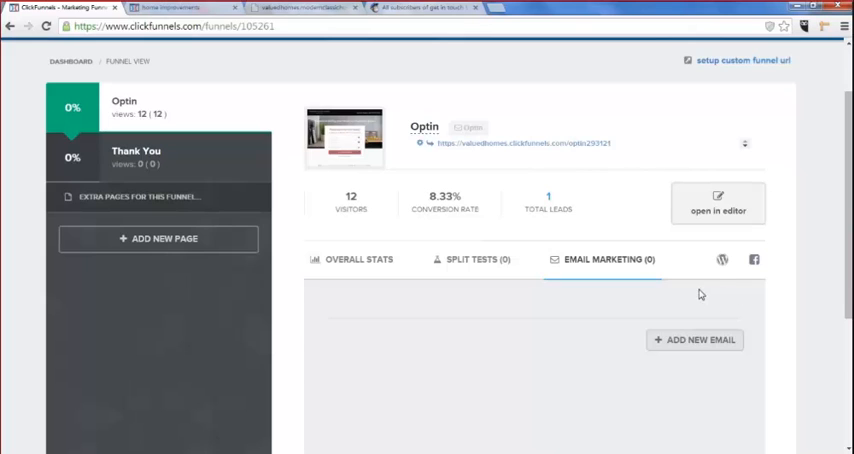
pyautogui.moveTo(721, 260)
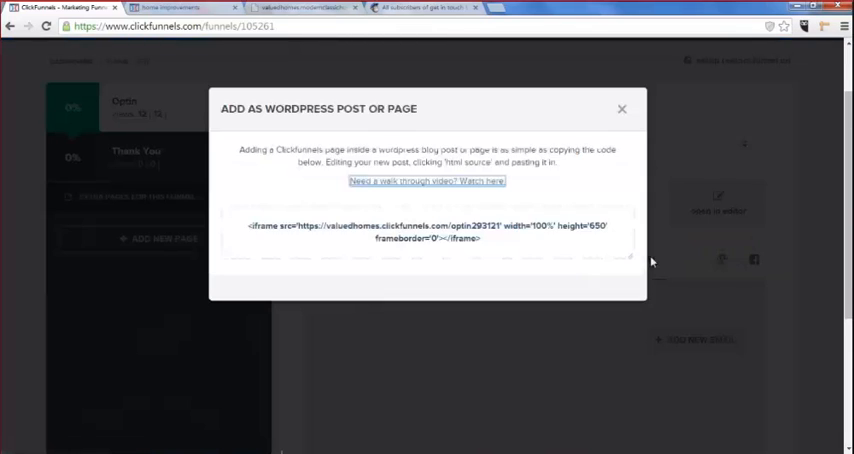
# Copy the Optin page's iframe embed code and close the WordPress window
pyautogui.tripleClick(426, 231)
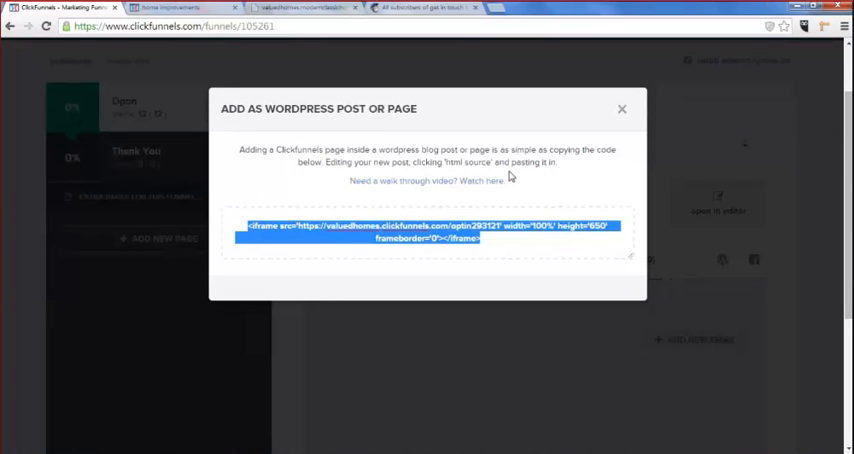
pyautogui.moveTo(511, 176)
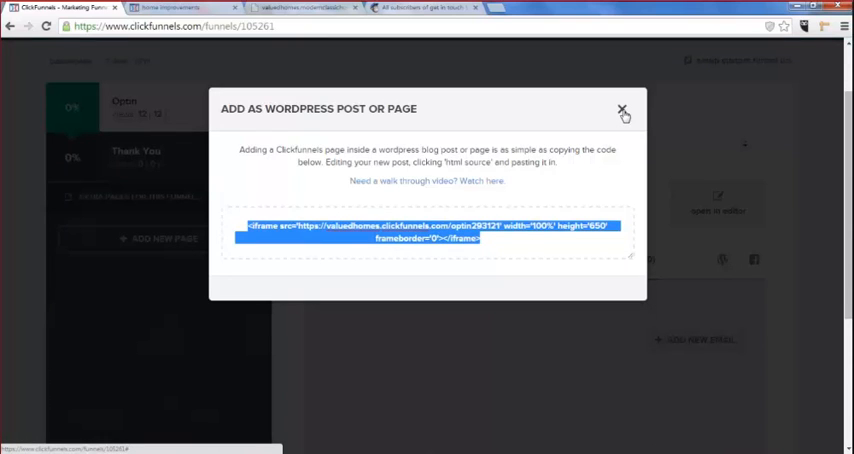
pyautogui.click(621, 108)
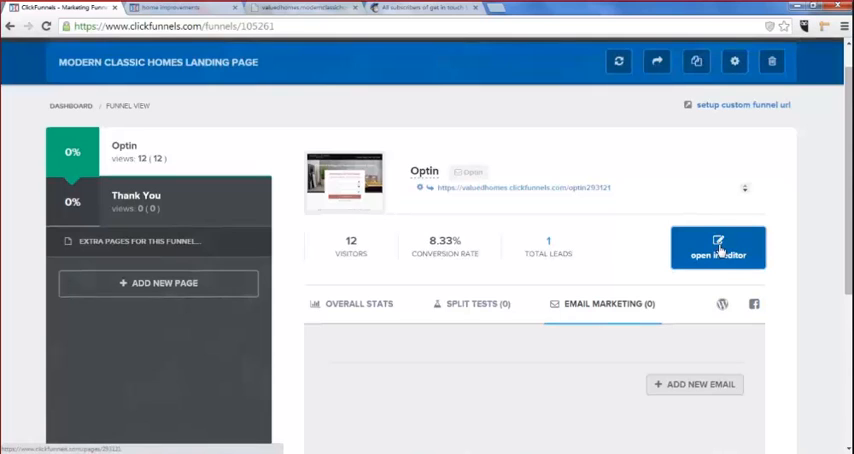
# Open the Optin page in the editor and show the logo element's settings
pyautogui.click(718, 249)
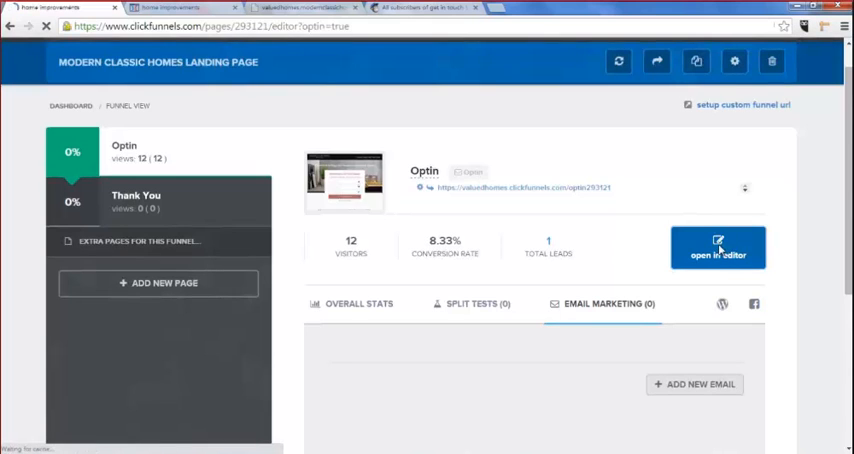
pyautogui.click(718, 248)
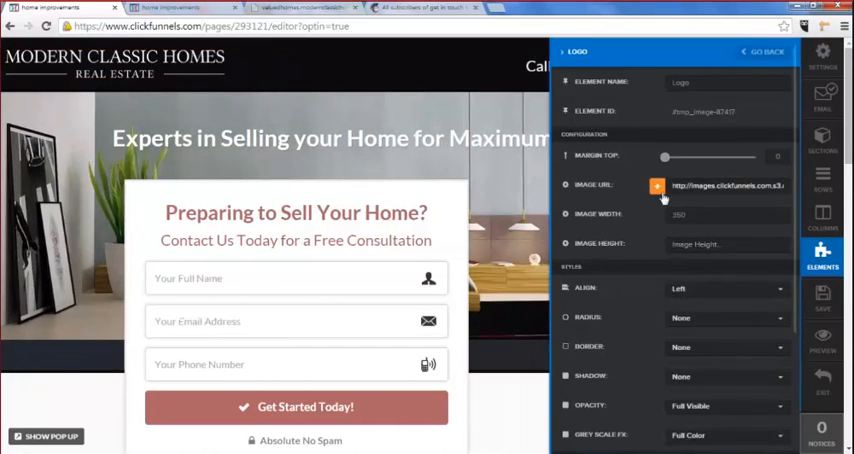
# Browse the logo's image library under Your Images, then cancel without changes
pyautogui.click(658, 186)
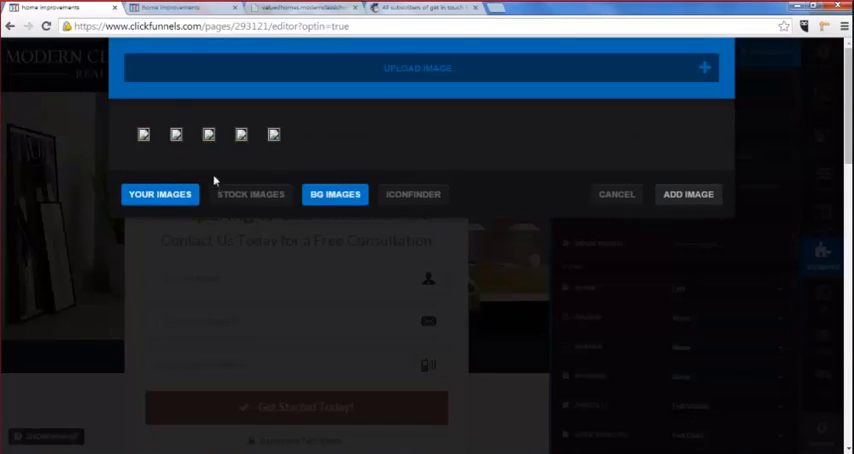
pyautogui.click(160, 194)
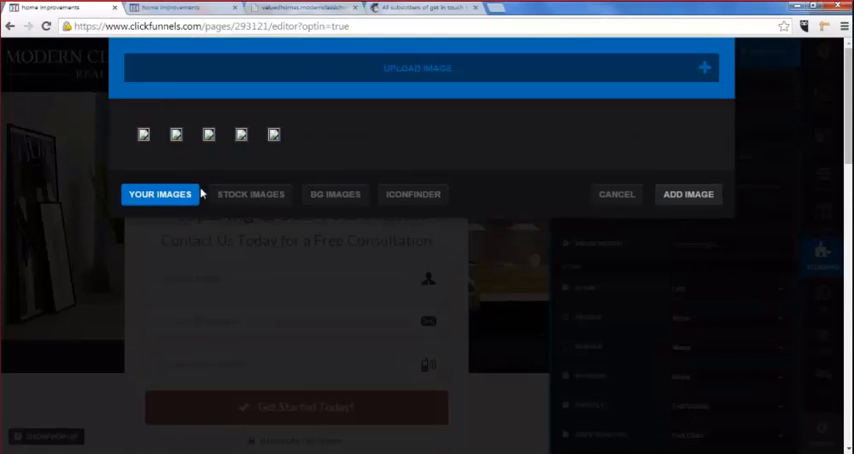
pyautogui.moveTo(348, 88)
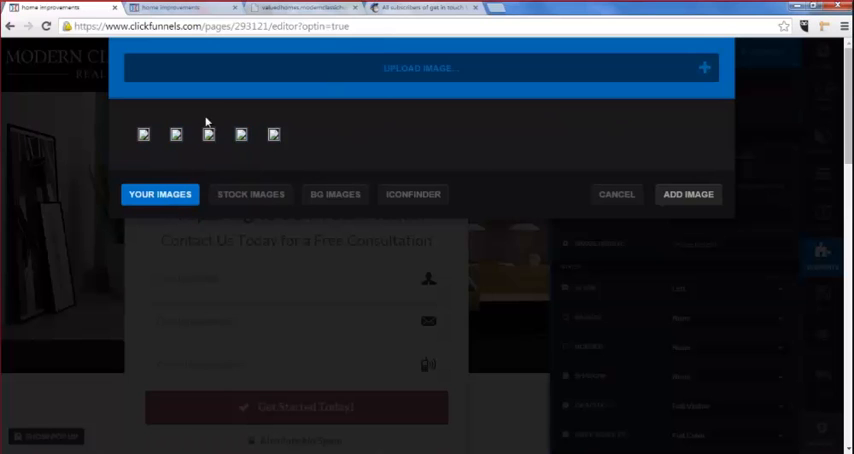
pyautogui.moveTo(653, 224)
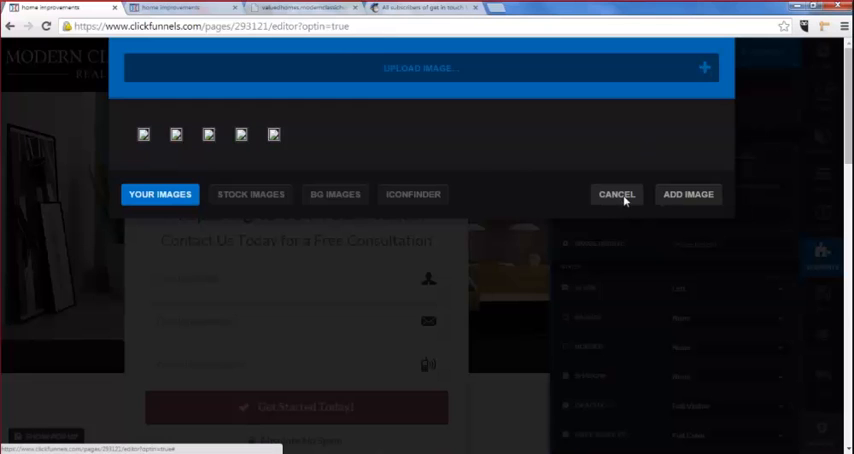
pyautogui.click(616, 194)
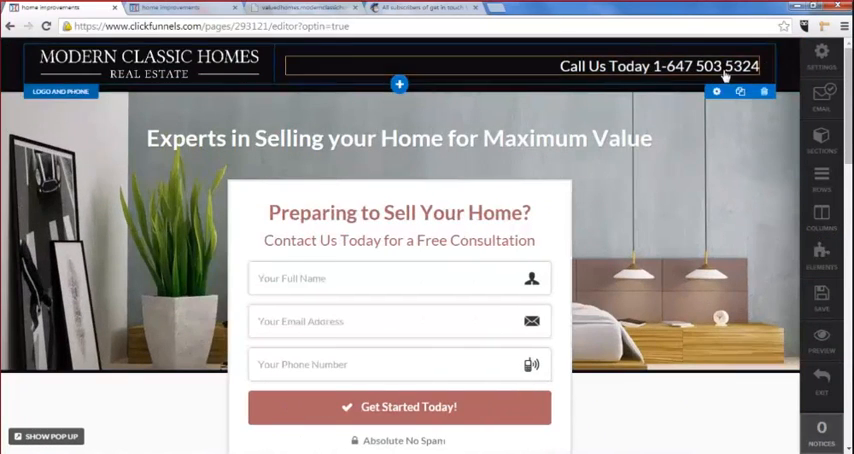
pyautogui.click(658, 65)
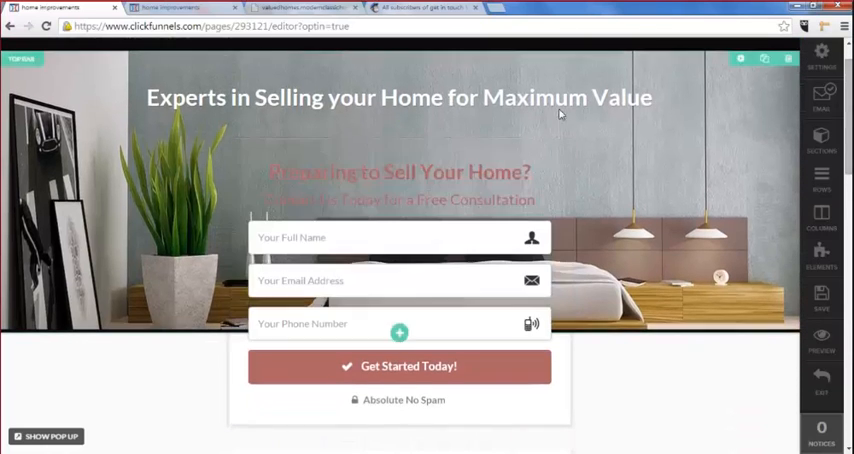
pyautogui.click(398, 171)
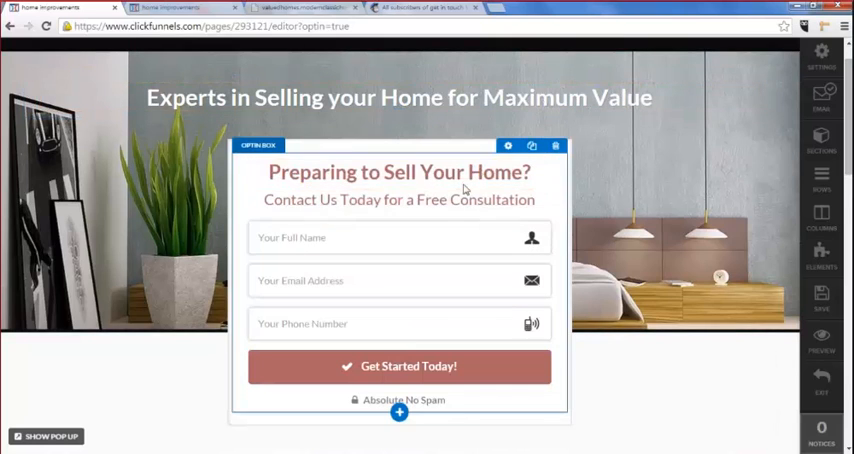
pyautogui.click(398, 171)
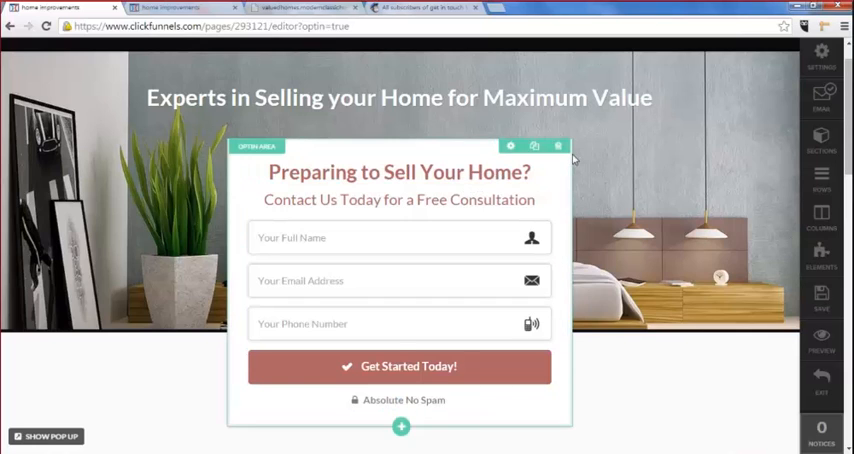
pyautogui.click(399, 237)
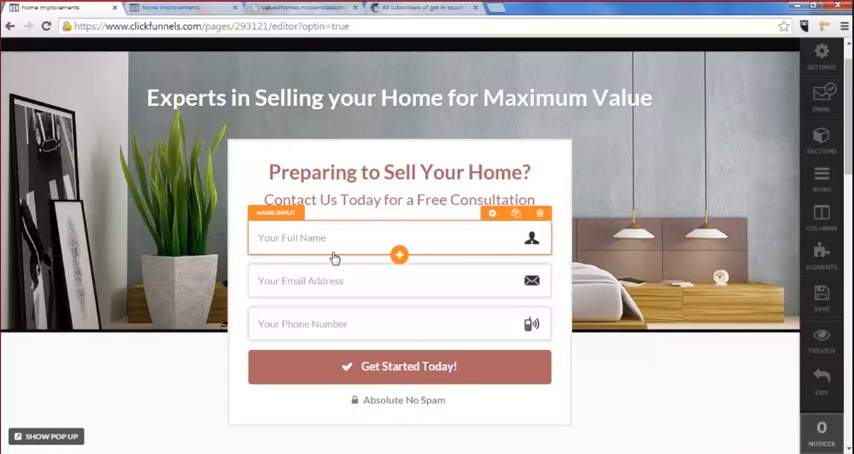
pyautogui.moveTo(304, 248)
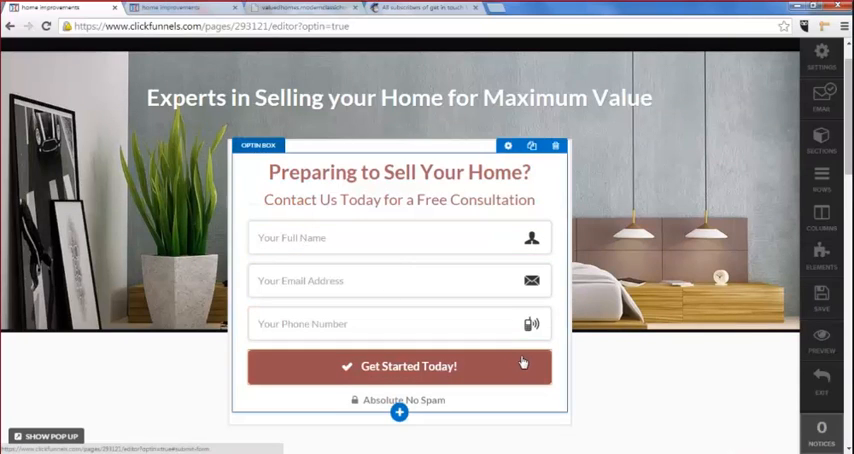
pyautogui.click(400, 366)
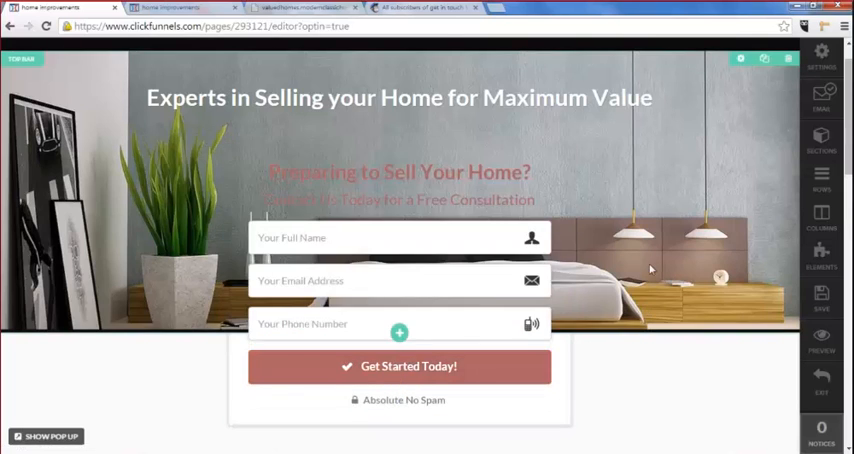
pyautogui.moveTo(584, 252)
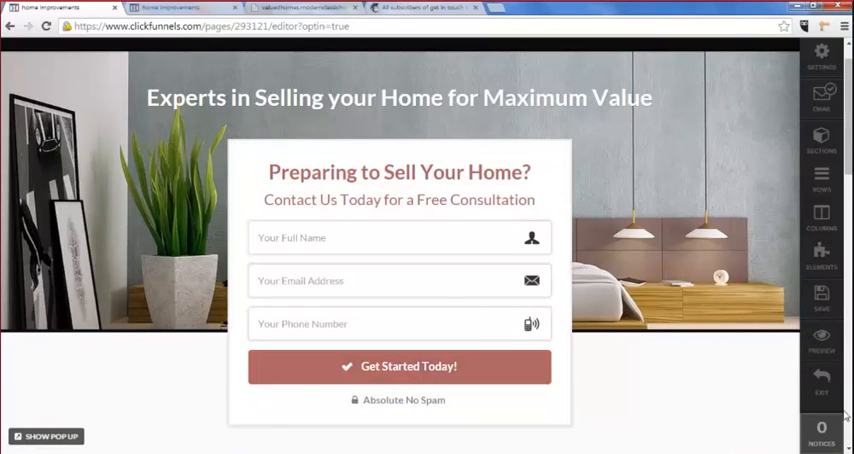
# Scroll past the testimonial and Prescott Residence case study to the Contact Us Today button
pyautogui.scroll(-3)
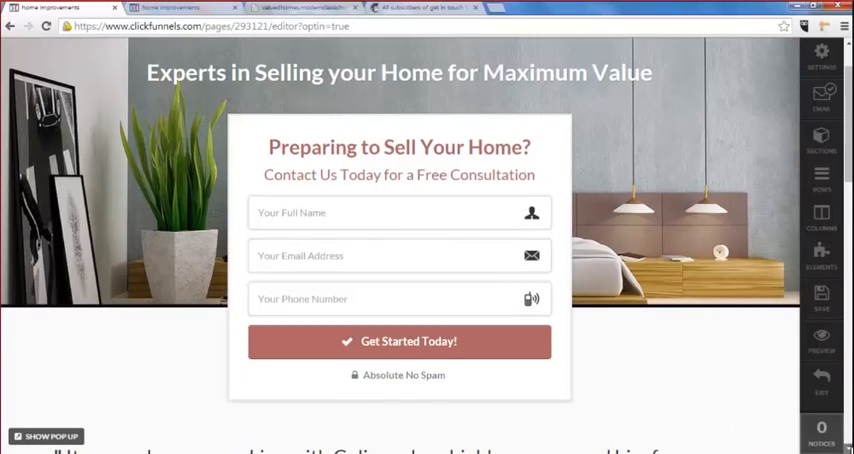
pyautogui.scroll(-3)
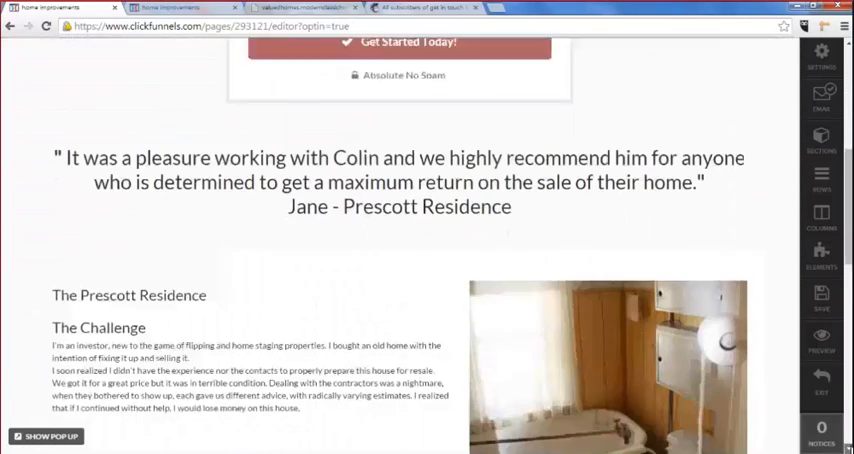
pyautogui.scroll(-3)
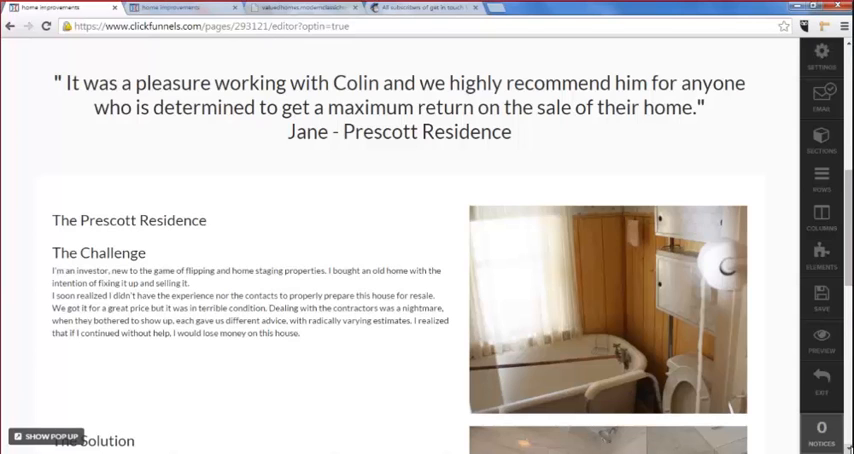
pyautogui.scroll(-3)
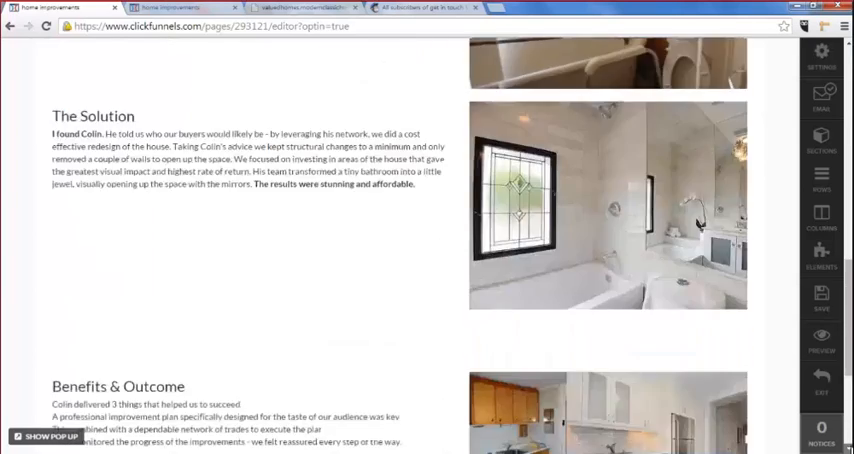
pyautogui.scroll(-3)
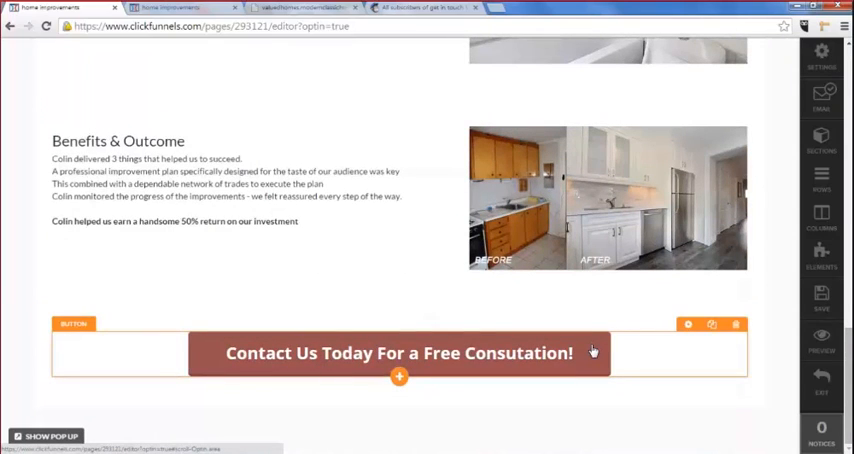
pyautogui.moveTo(633, 347)
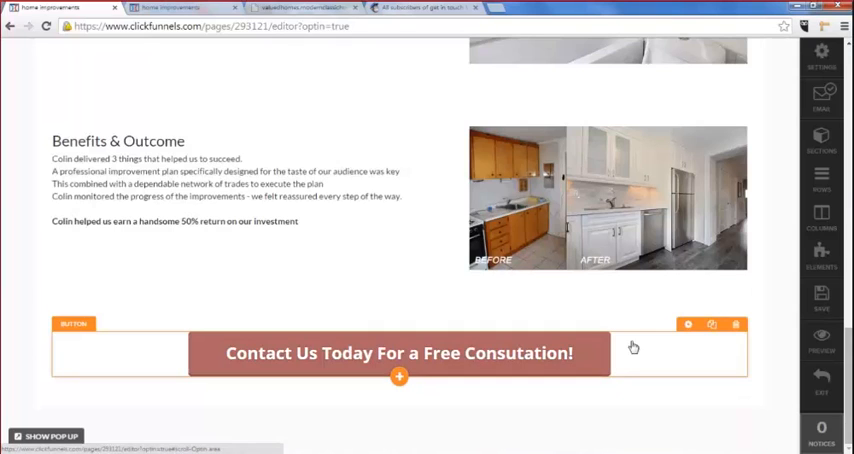
pyautogui.moveTo(681, 344)
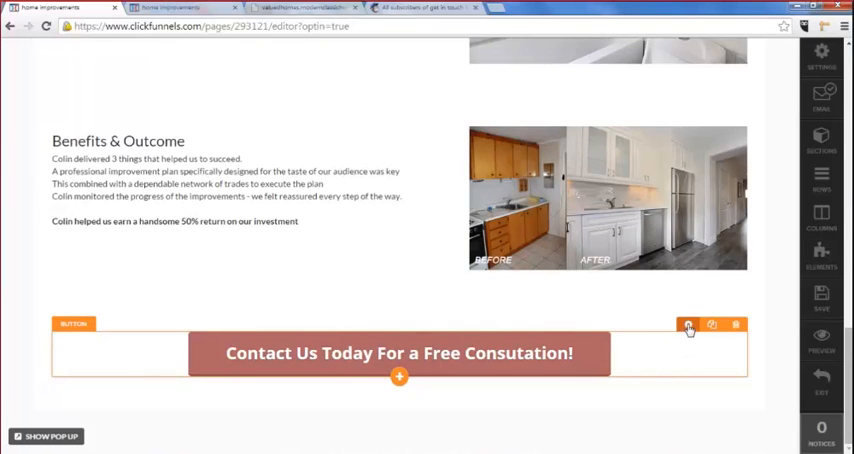
# Set the Contact Us button's URL / Action to #scroll-Optin area
pyautogui.click(688, 324)
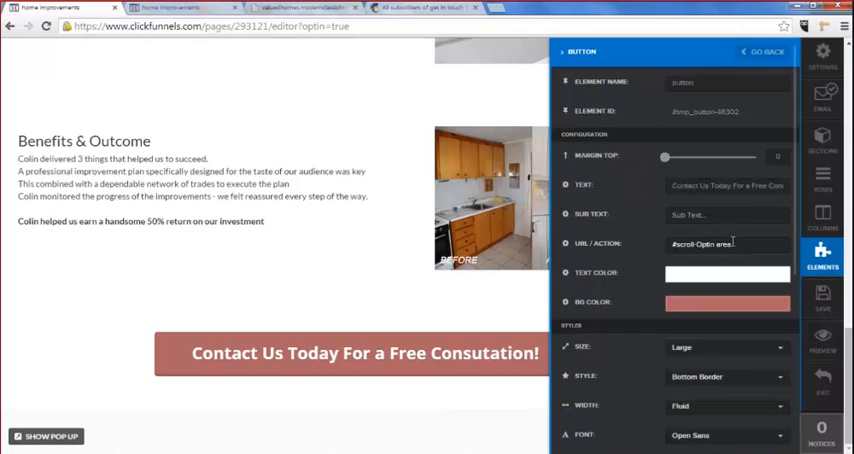
pyautogui.click(725, 244)
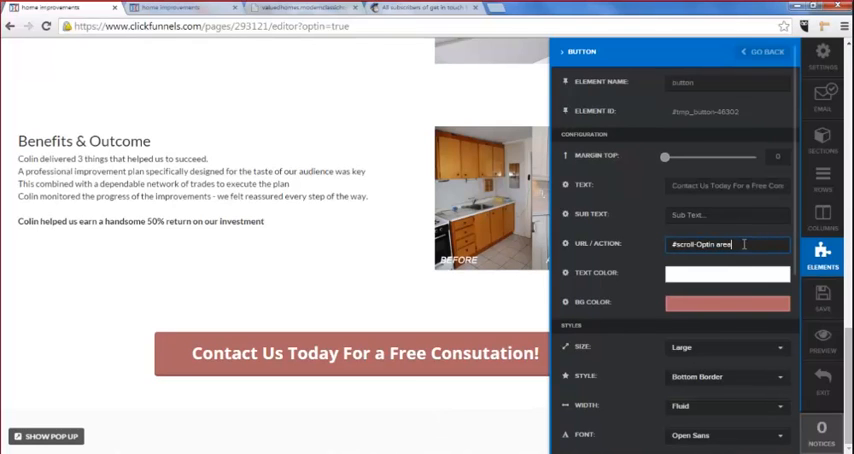
pyautogui.tripleClick(727, 244)
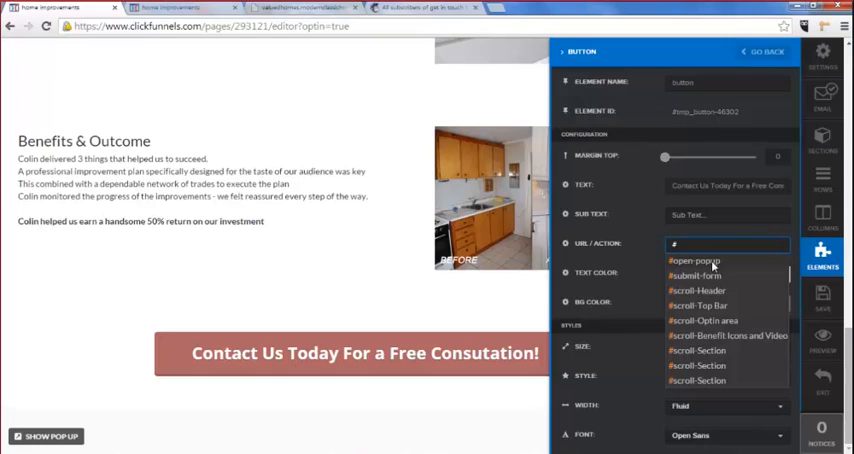
pyautogui.moveTo(700, 328)
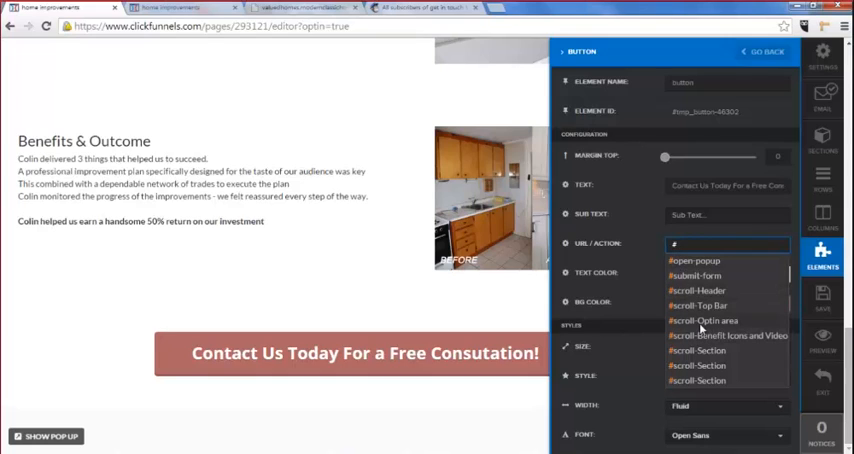
pyautogui.click(703, 321)
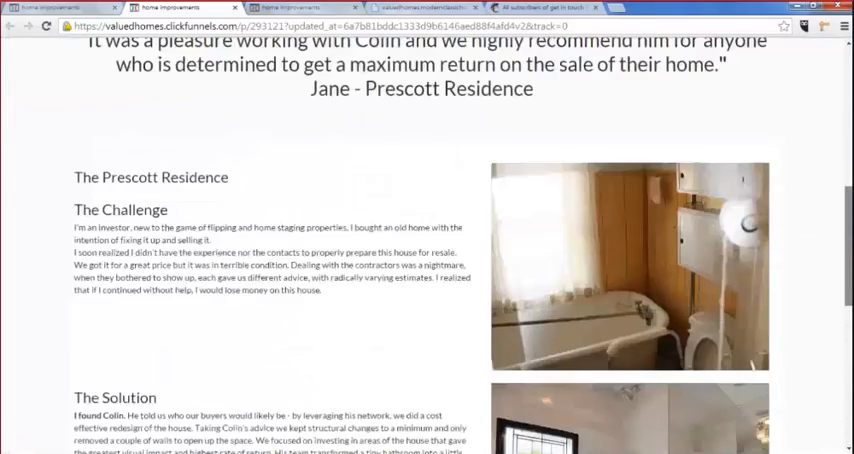
pyautogui.scroll(3)
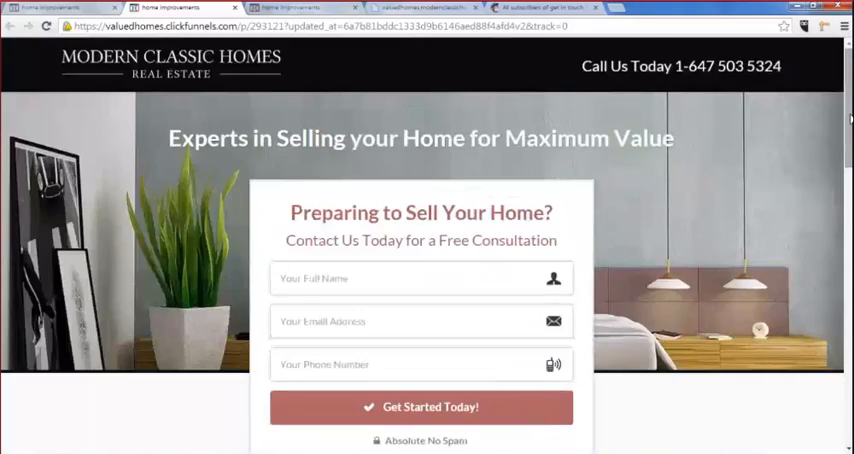
pyautogui.scroll(-3)
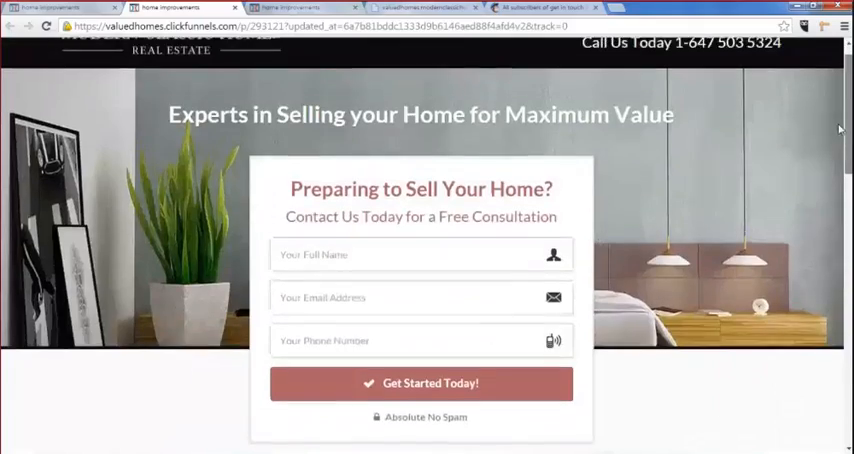
pyautogui.scroll(3)
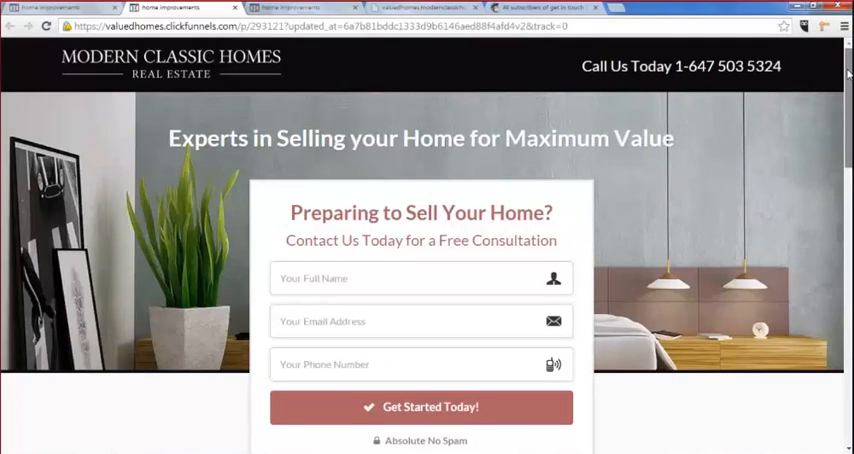
pyautogui.scroll(-3)
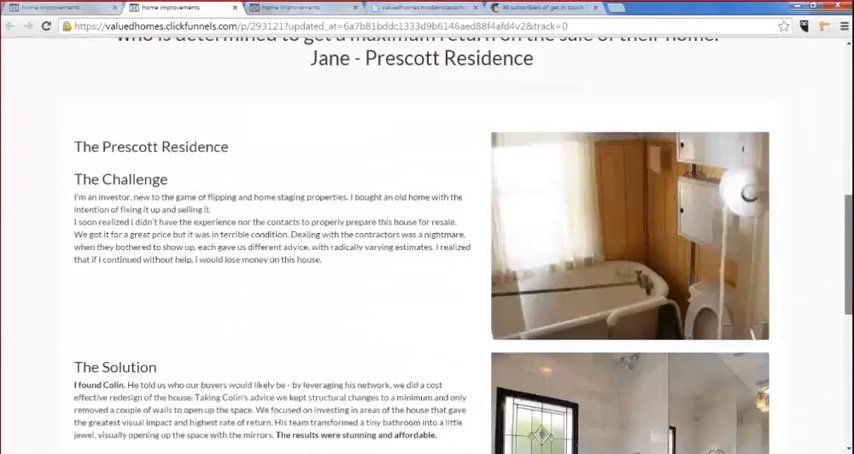
pyautogui.scroll(-3)
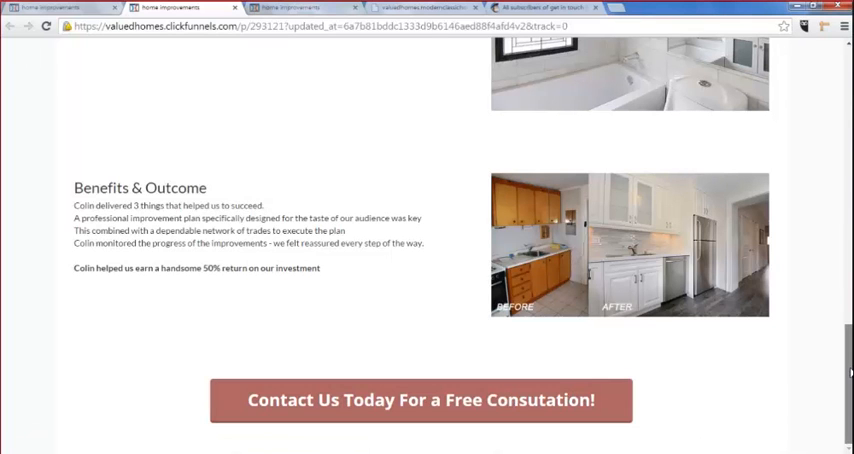
pyautogui.scroll(3)
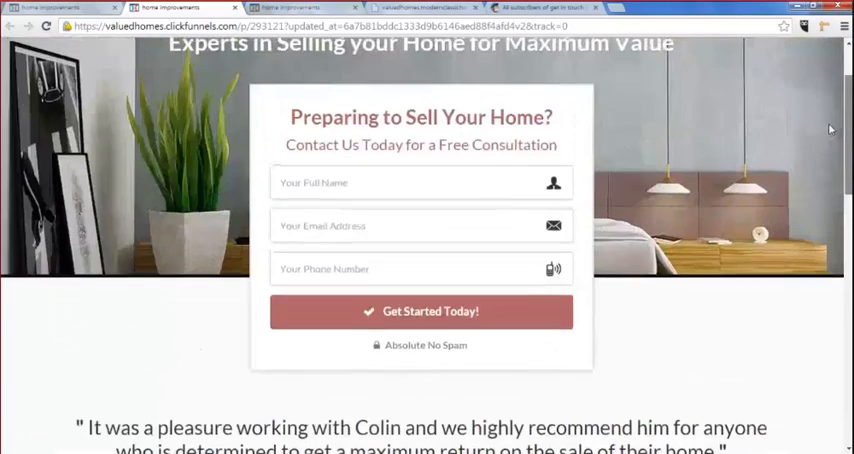
pyautogui.scroll(3)
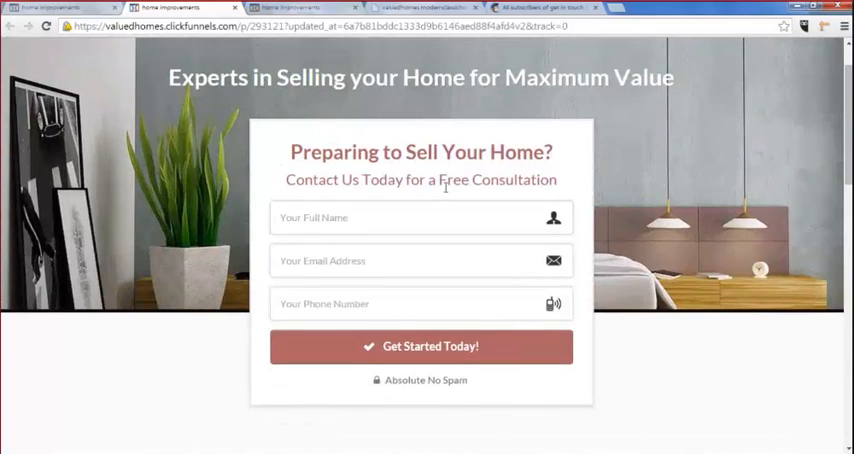
pyautogui.moveTo(716, 249)
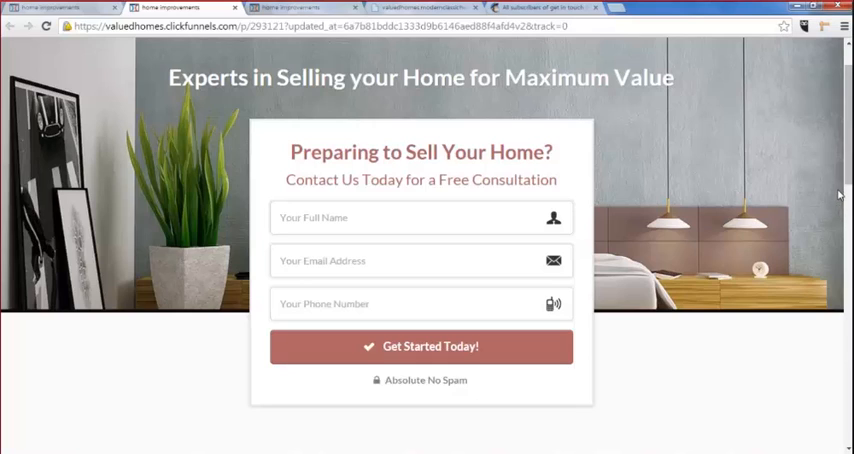
pyautogui.moveTo(835, 178)
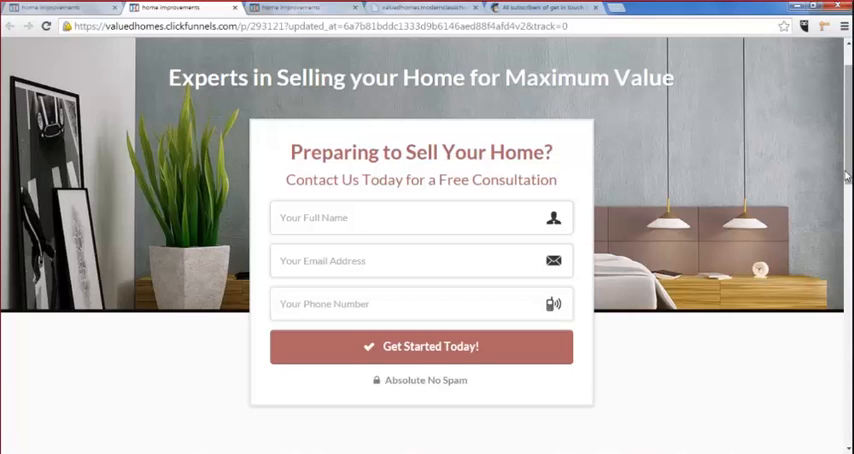
pyautogui.scroll(-3)
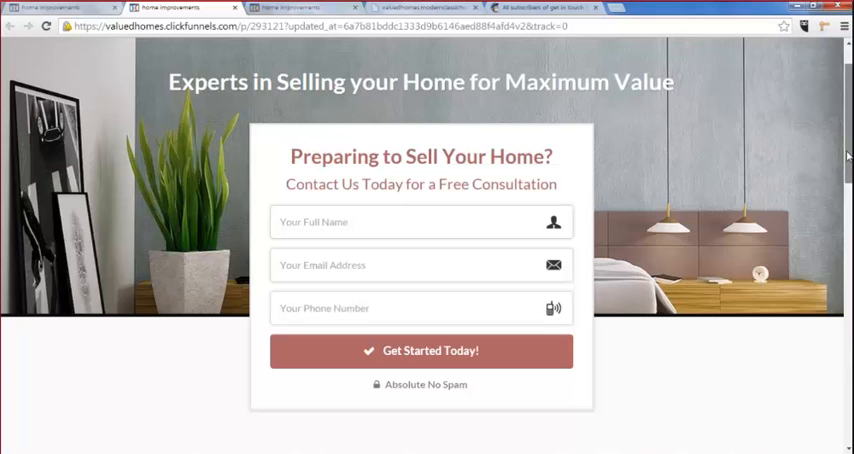
pyautogui.scroll(-3)
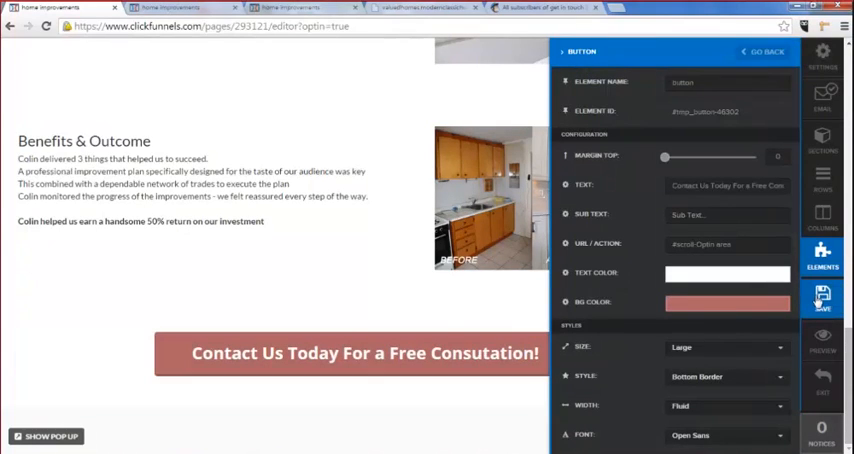
# Save the opt-in page, close the consultation button's settings, and open page Settings
pyautogui.click(822, 298)
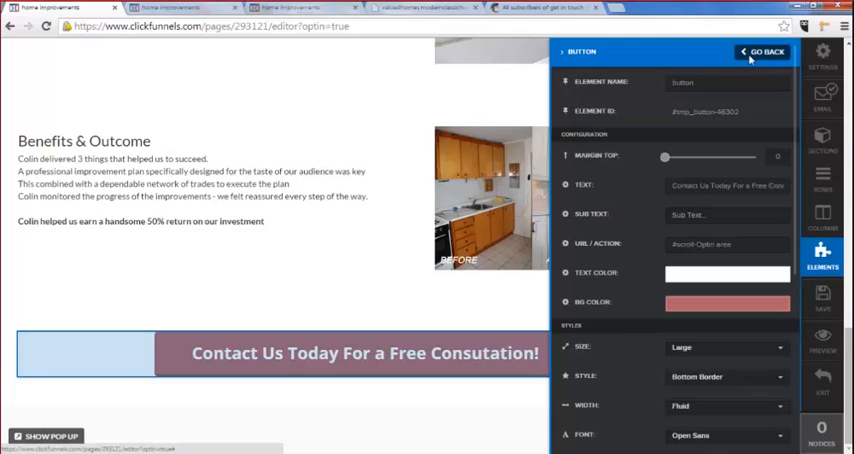
pyautogui.click(764, 52)
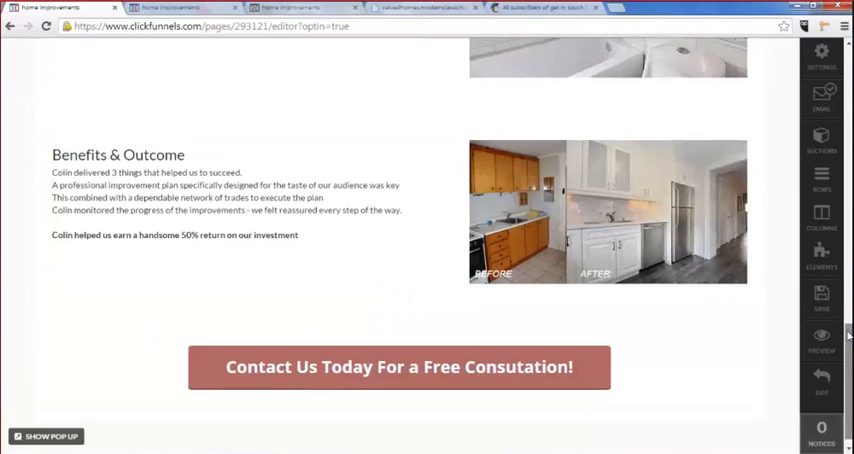
pyautogui.scroll(3)
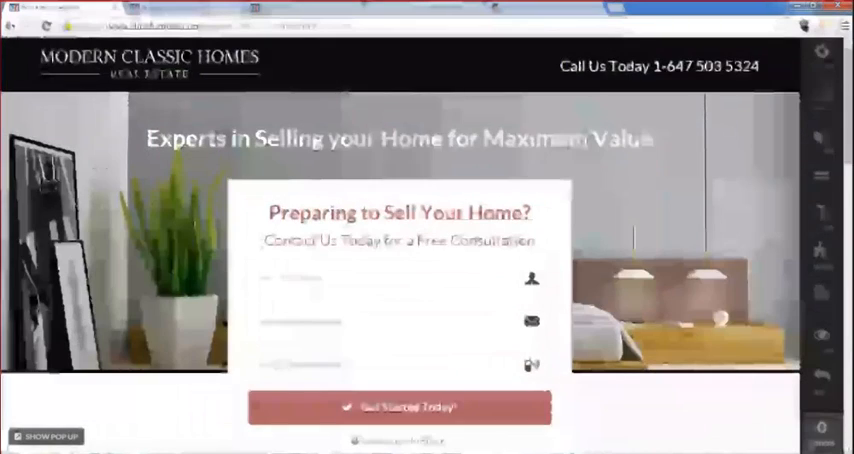
pyautogui.click(822, 51)
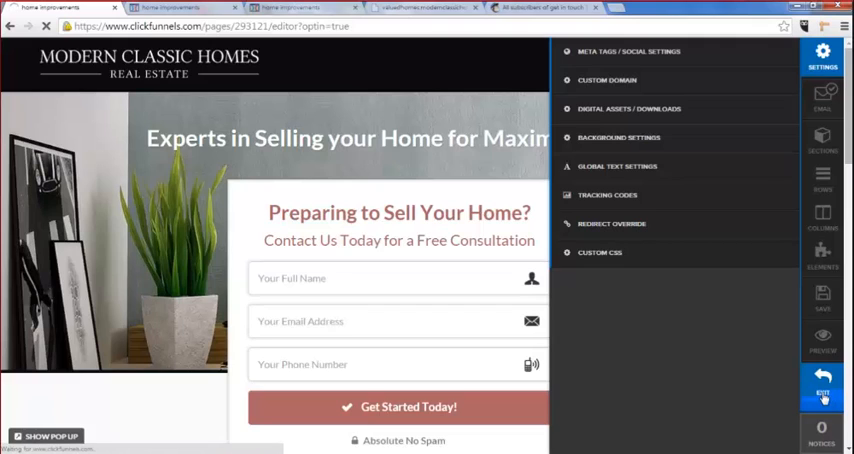
# Exit the editor, select the Thank You step, and open it in the editor
pyautogui.click(822, 385)
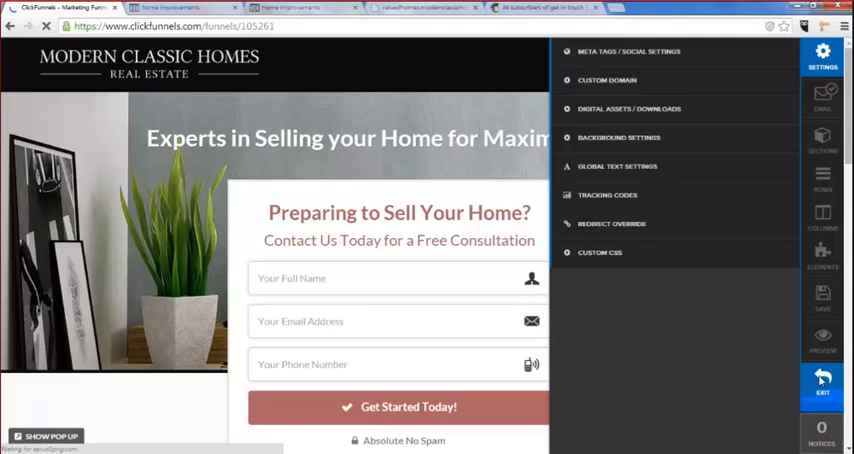
pyautogui.click(822, 385)
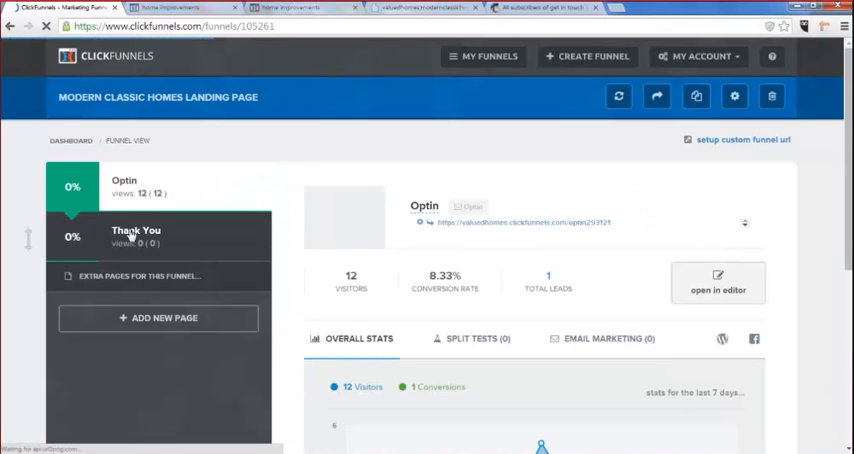
pyautogui.click(136, 235)
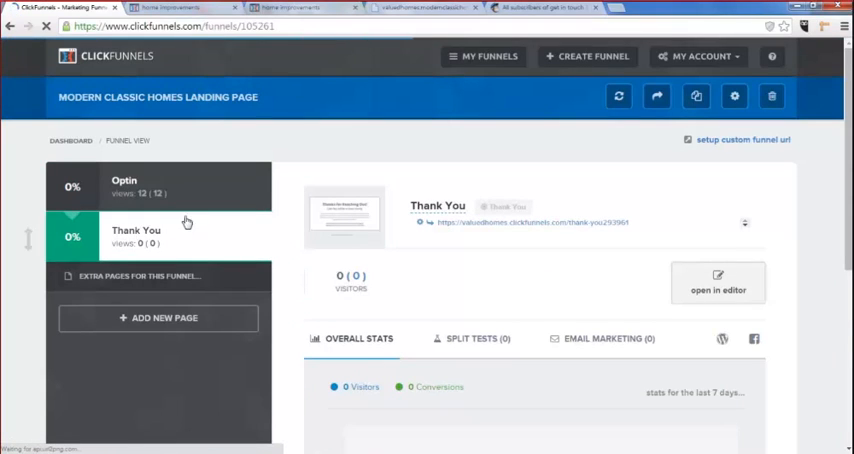
pyautogui.click(718, 283)
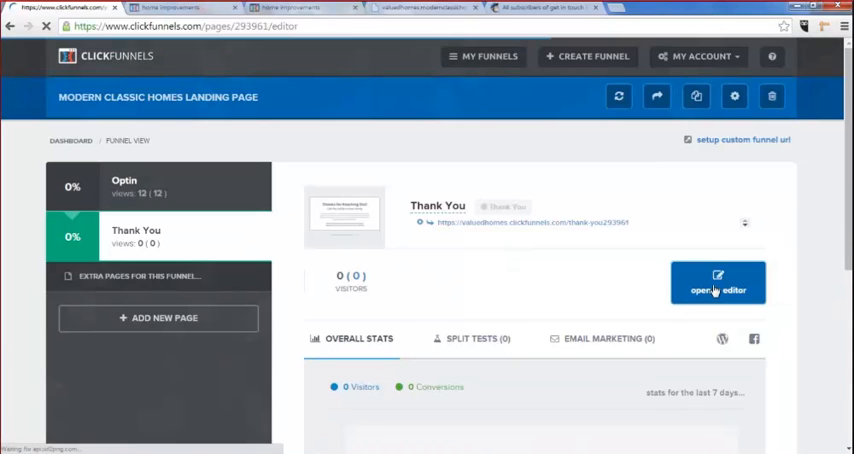
# Open the Thank You page's Settings to view its Google lead conversion tracking code
pyautogui.click(718, 283)
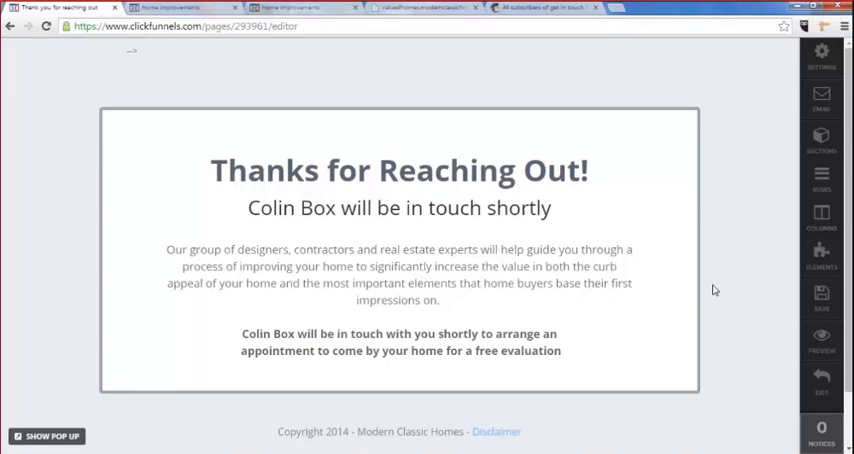
pyautogui.click(821, 55)
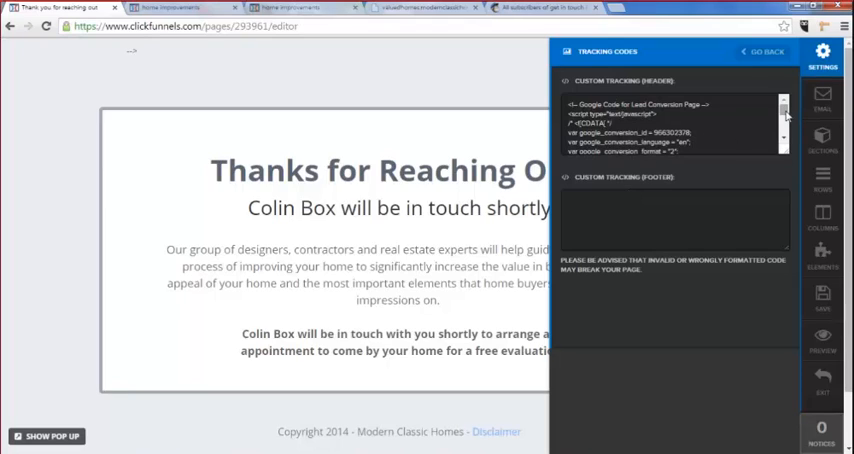
pyautogui.scroll(-3)
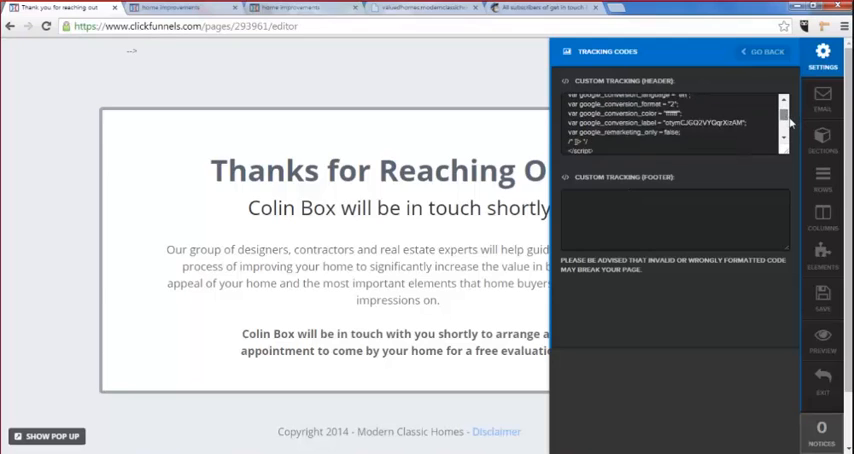
pyautogui.scroll(-3)
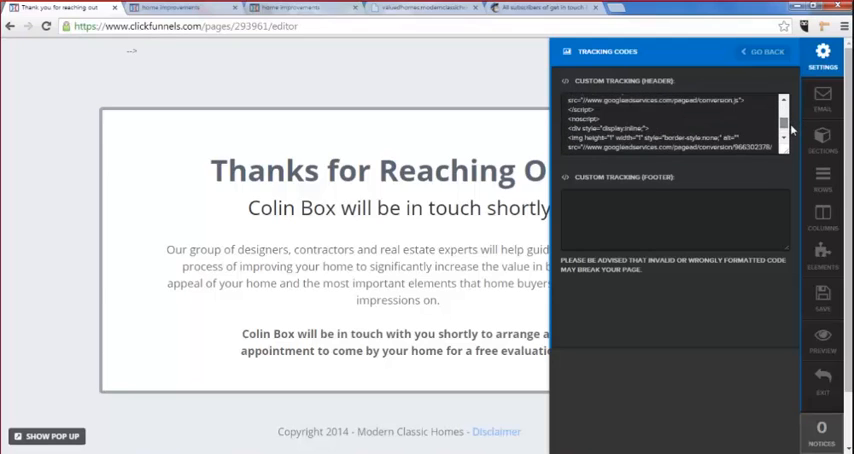
pyautogui.scroll(-3)
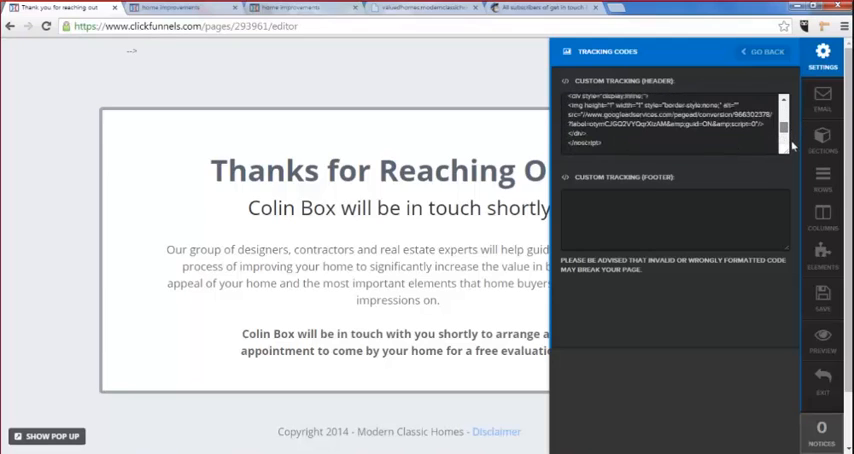
pyautogui.scroll(3)
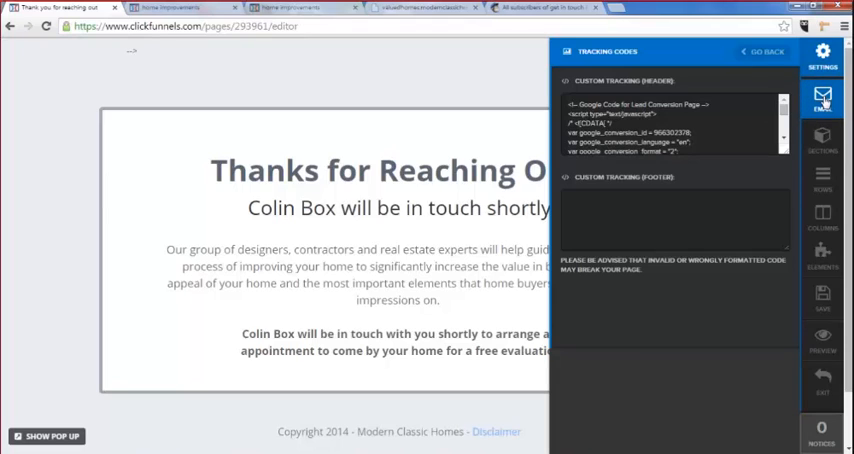
# Link the Thank You page's email integration to MailChimp, adding leads to the 'get in touch' list
pyautogui.click(822, 97)
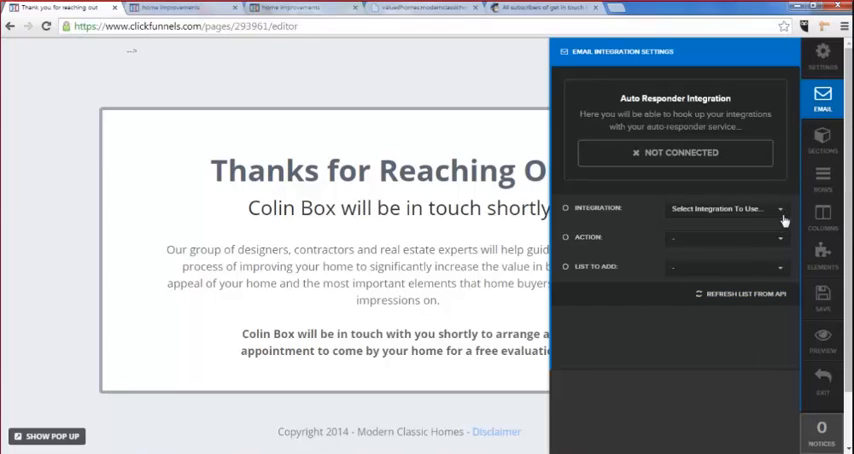
pyautogui.click(725, 208)
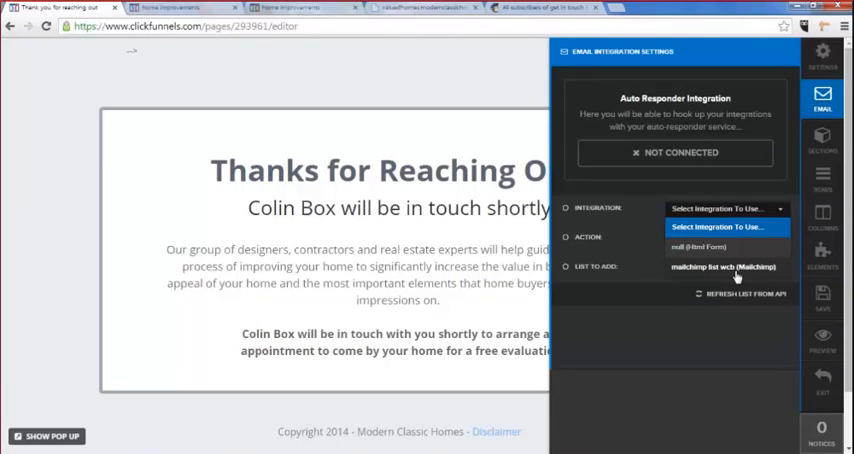
pyautogui.click(723, 266)
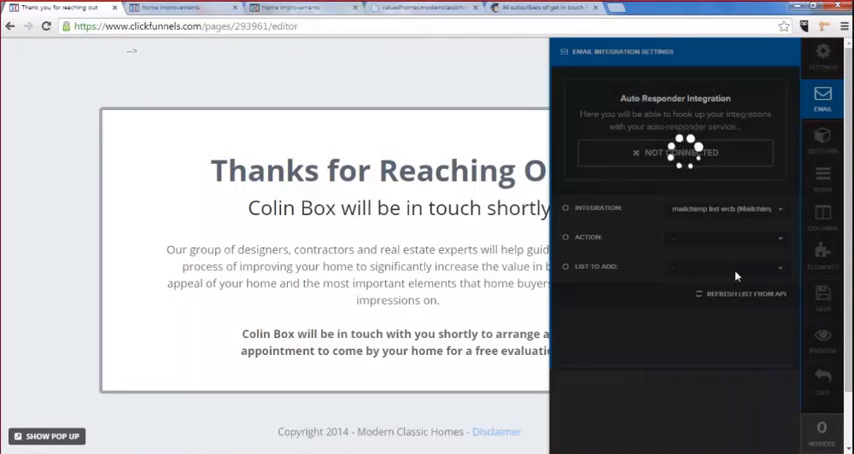
pyautogui.click(725, 237)
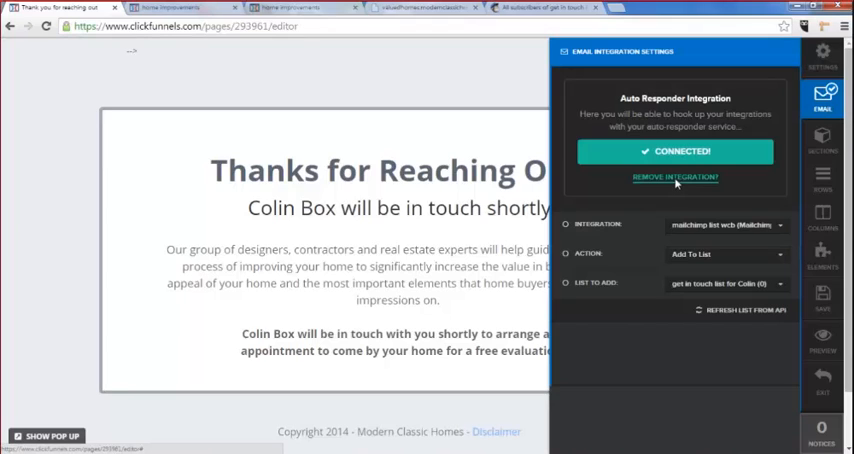
# Save the Thank You page and exit the editor to the Modern Classic Homes funnel view
pyautogui.click(675, 177)
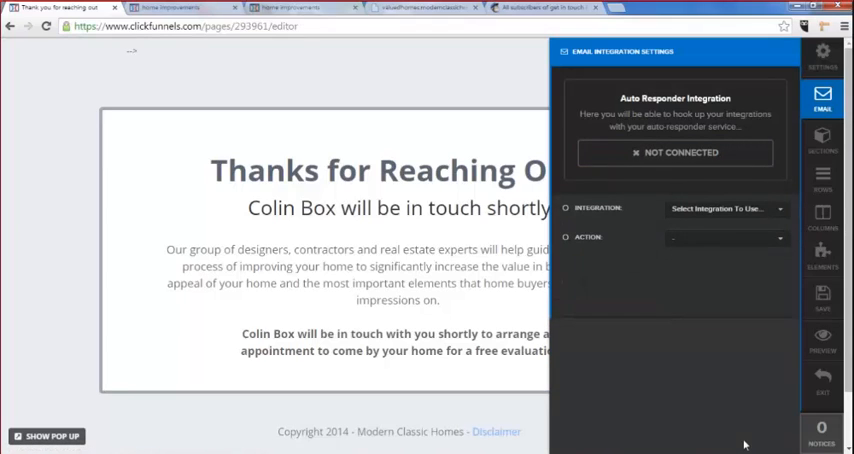
pyautogui.moveTo(822, 297)
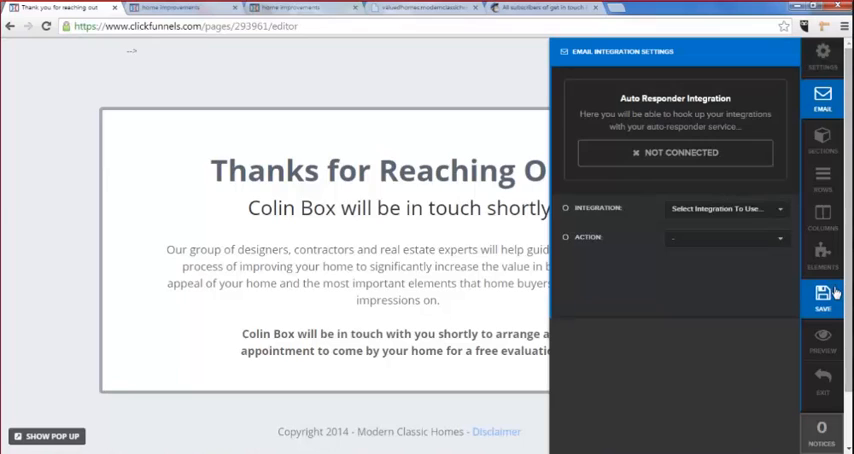
pyautogui.click(822, 297)
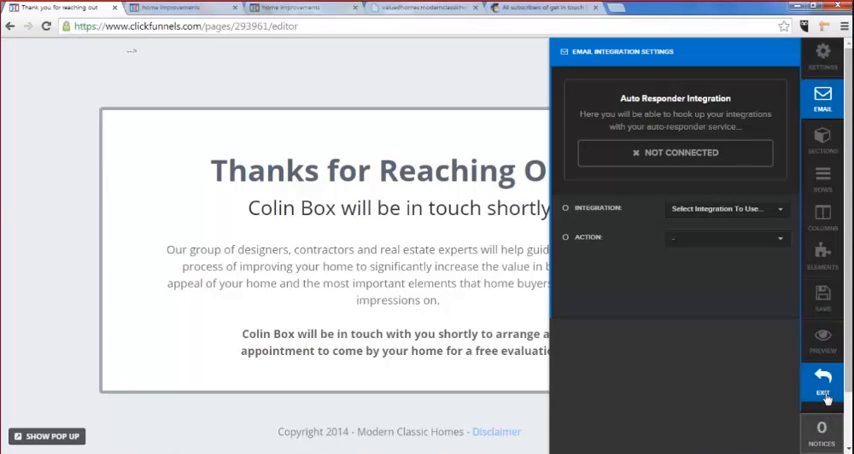
pyautogui.click(822, 390)
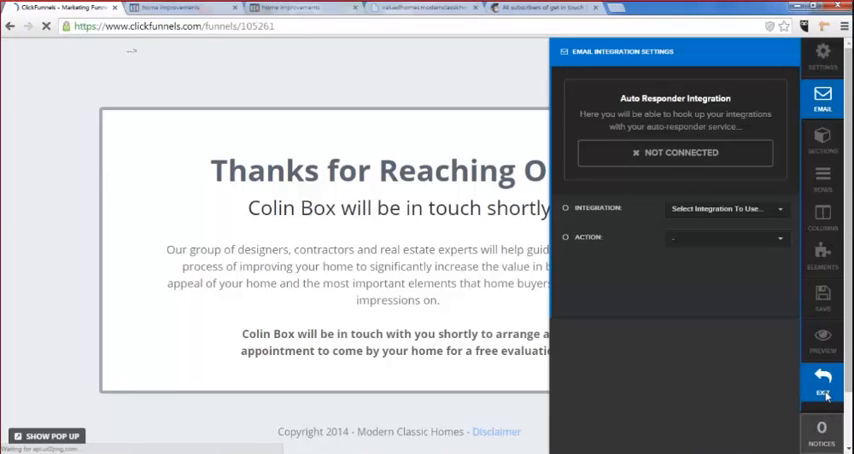
pyautogui.click(822, 388)
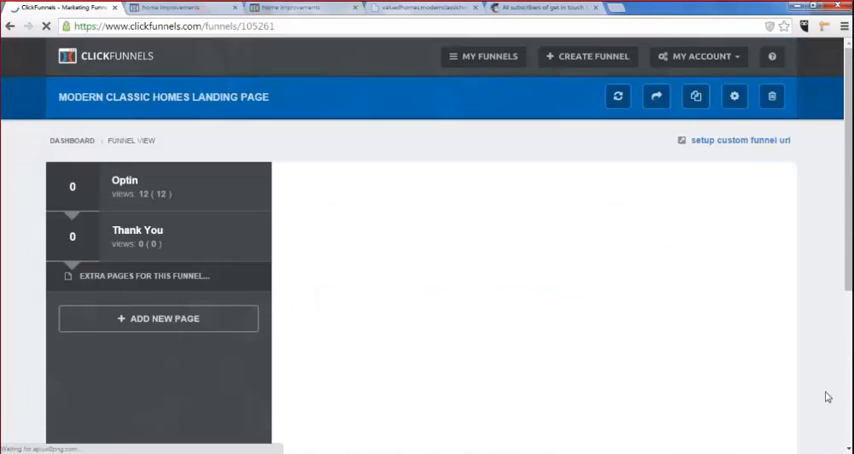
pyautogui.click(158, 186)
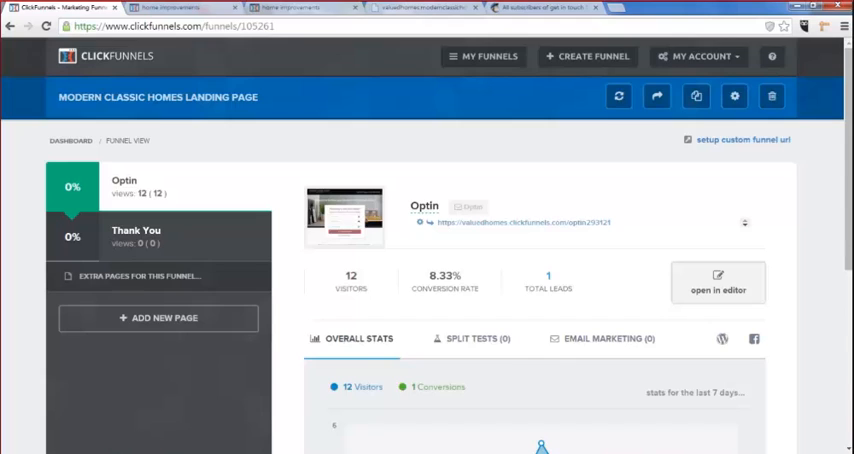
pyautogui.click(483, 56)
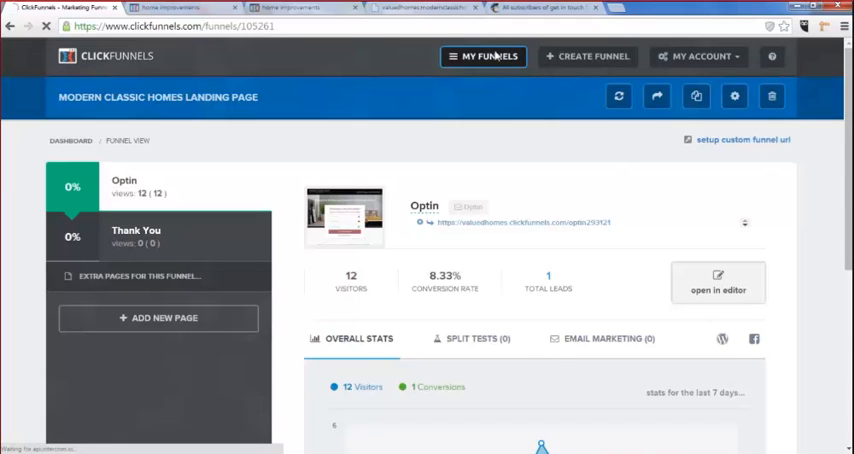
# Open My Funnels to list all three funnels
pyautogui.click(489, 56)
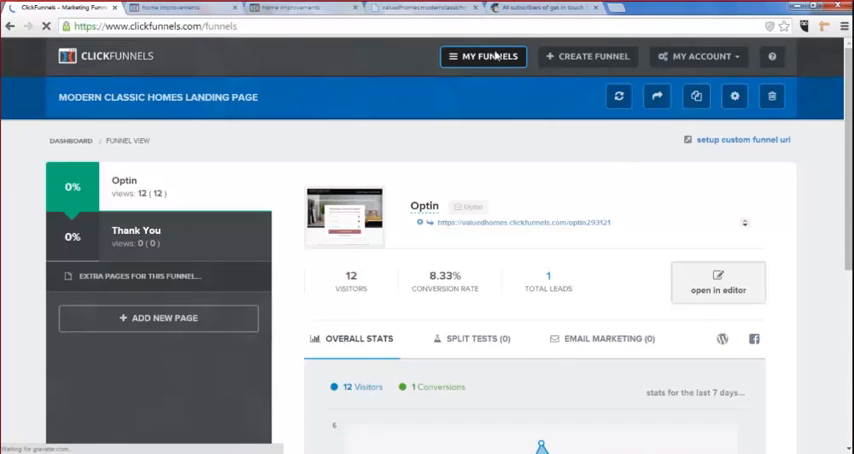
pyautogui.click(483, 56)
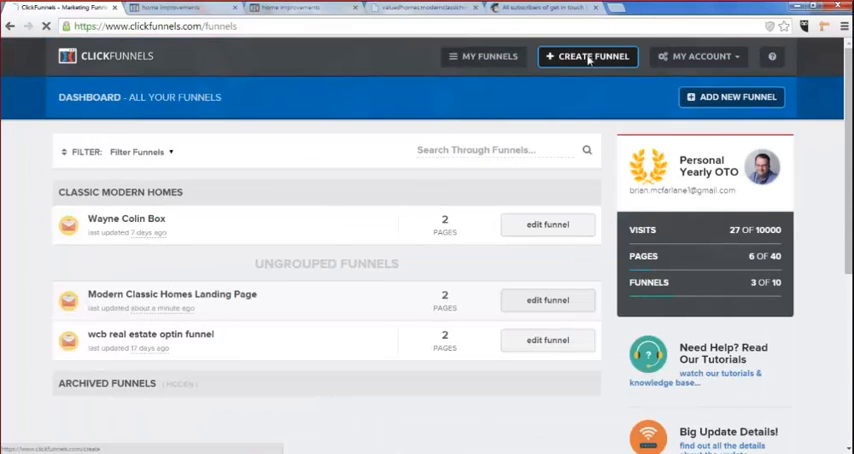
# Start a new funnel and browse the funnel types, starting with Optin Lead Capture Funnel
pyautogui.click(588, 56)
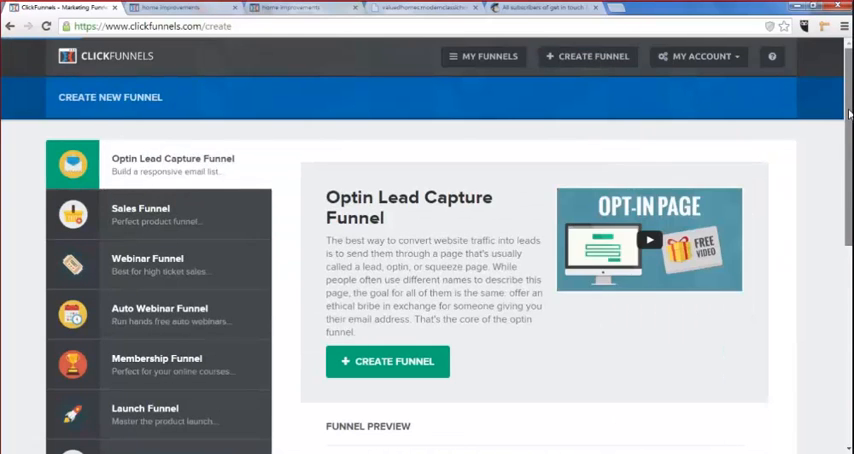
pyautogui.scroll(-3)
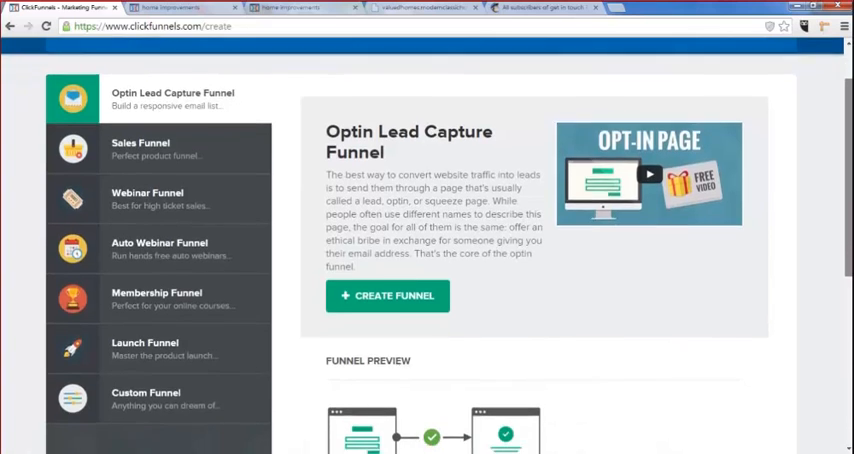
pyautogui.scroll(-3)
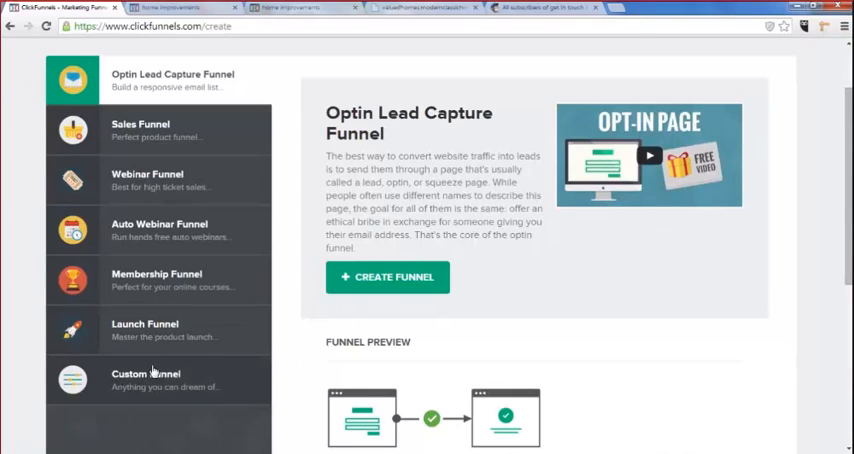
pyautogui.moveTo(180, 287)
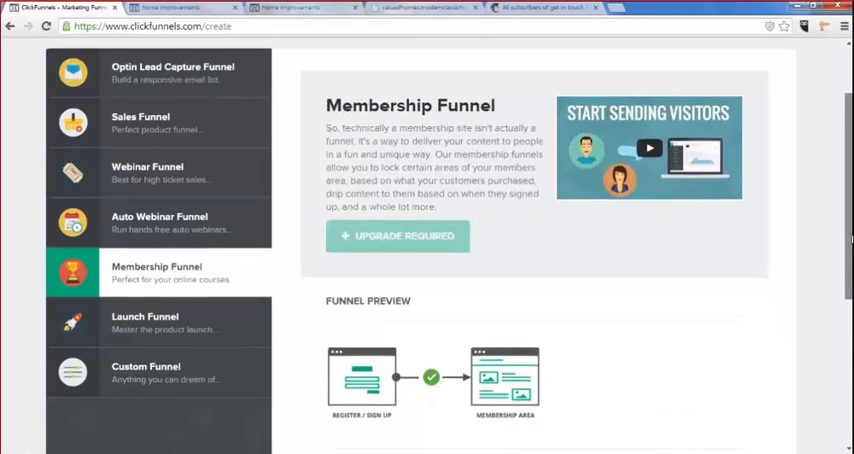
pyautogui.scroll(-3)
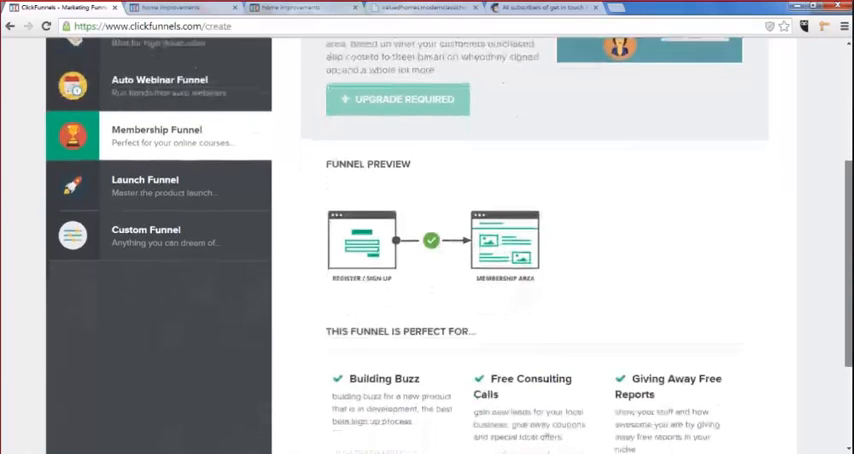
pyautogui.scroll(3)
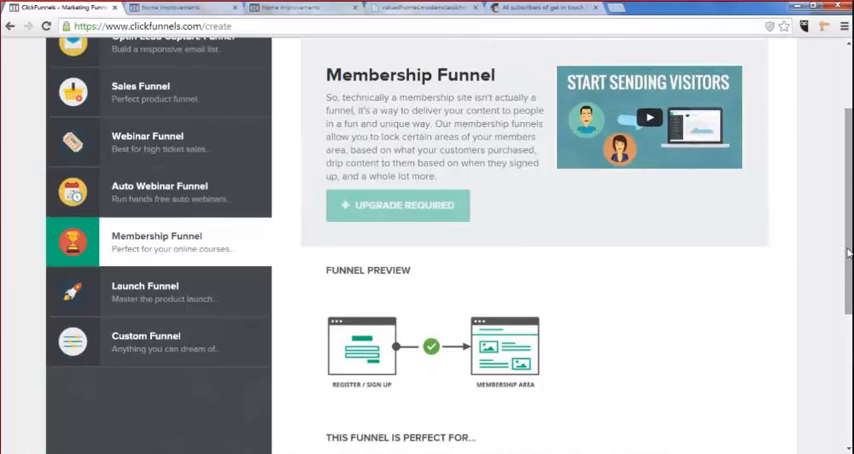
pyautogui.moveTo(486, 373)
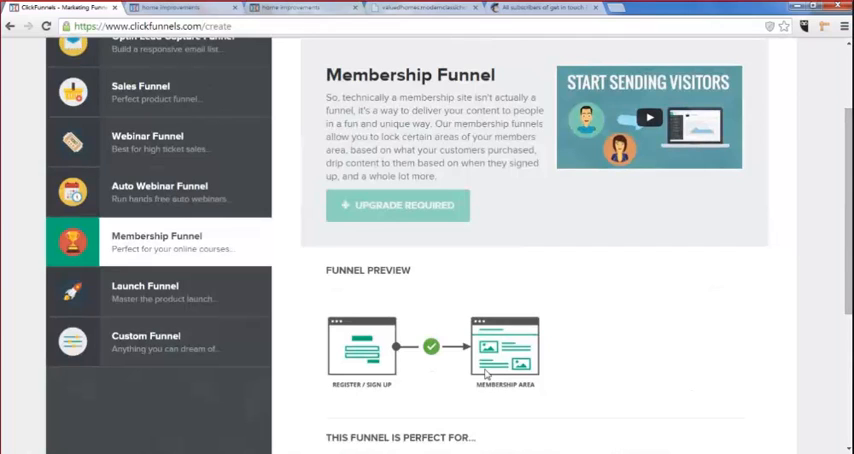
pyautogui.moveTo(394, 384)
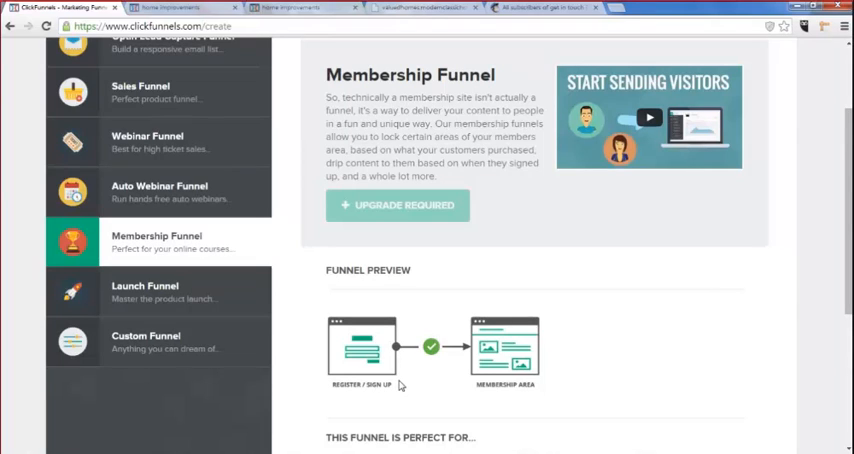
pyautogui.moveTo(623, 420)
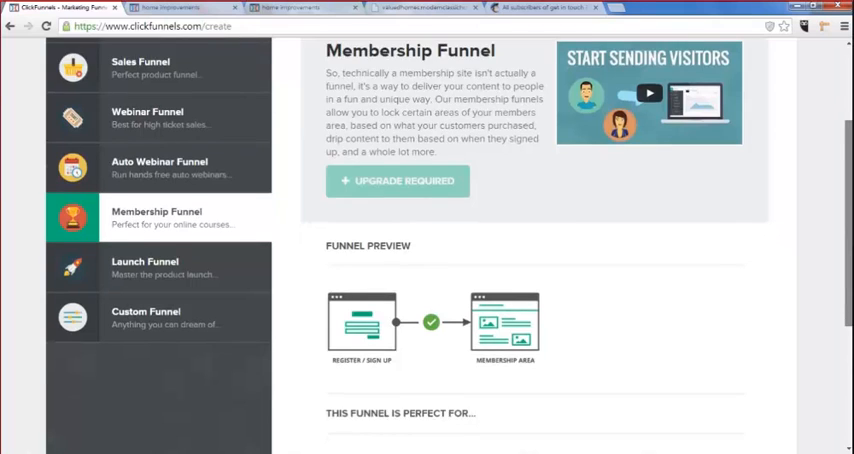
pyautogui.scroll(3)
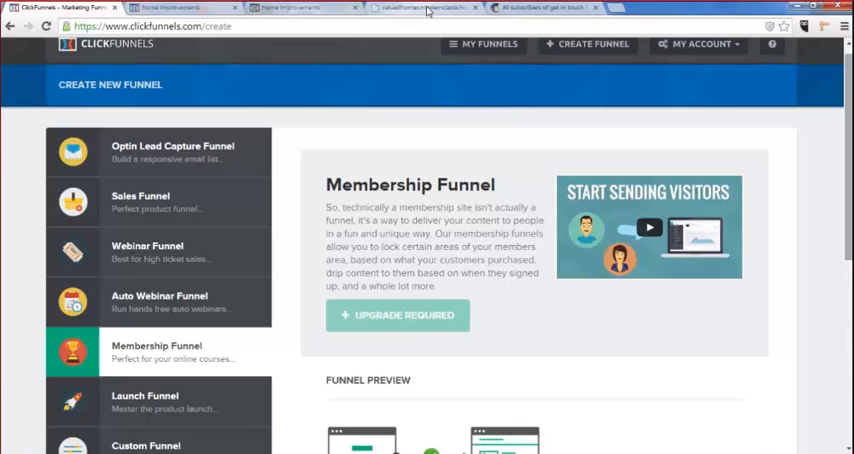
# Switch to the valuedhomes tab showing the landing page in Thrive Content Builder
pyautogui.click(425, 8)
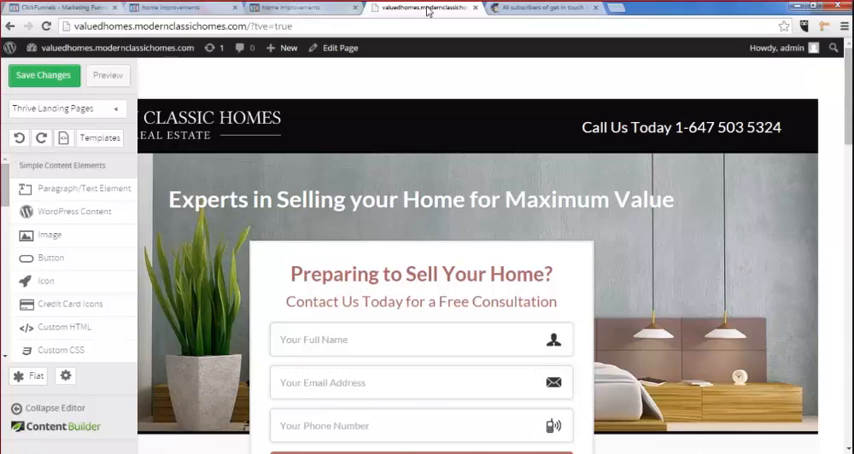
pyautogui.moveTo(335, 48)
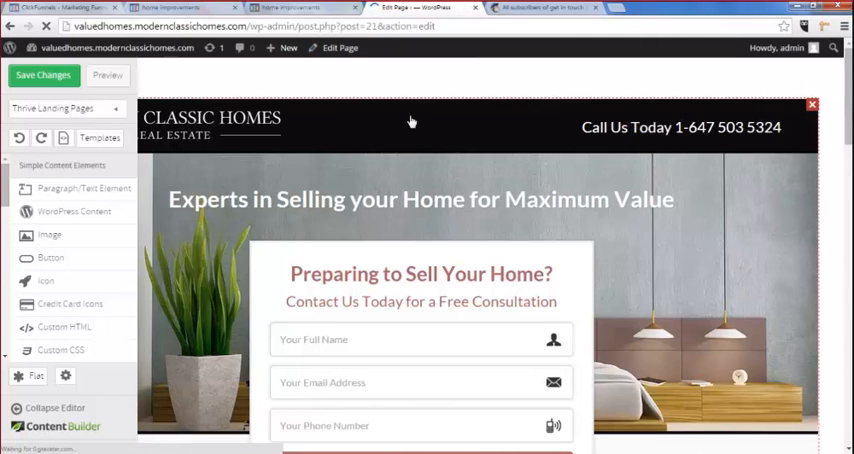
# Open the Modern Classic Homes Edit Page screen and scroll to review its Content Builder notice
pyautogui.click(812, 104)
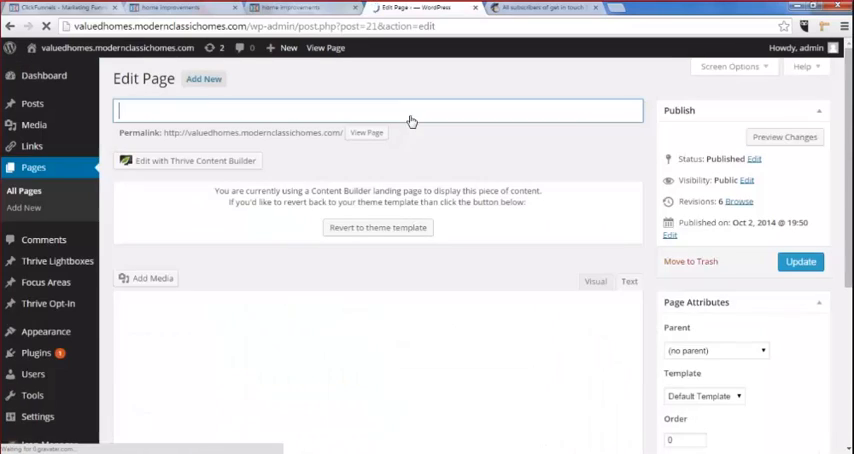
pyautogui.scroll(-3)
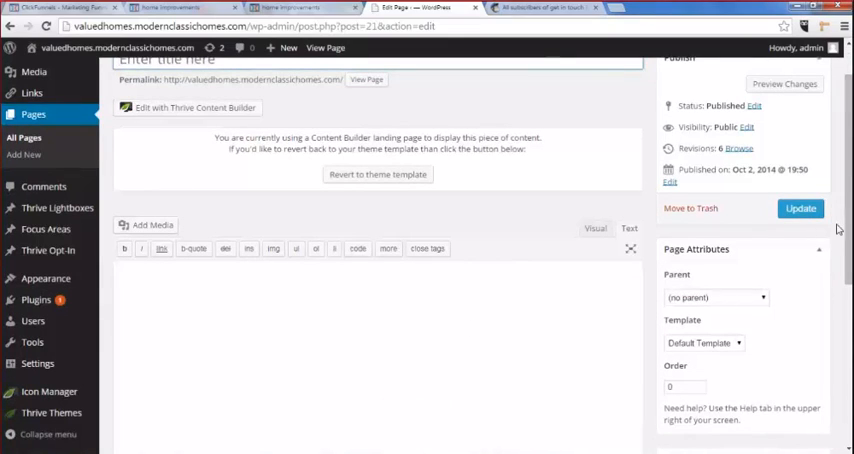
pyautogui.scroll(3)
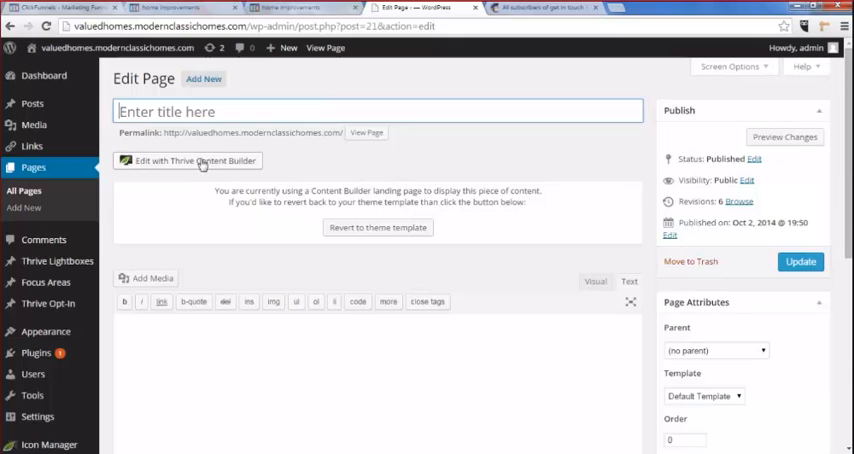
pyautogui.click(194, 161)
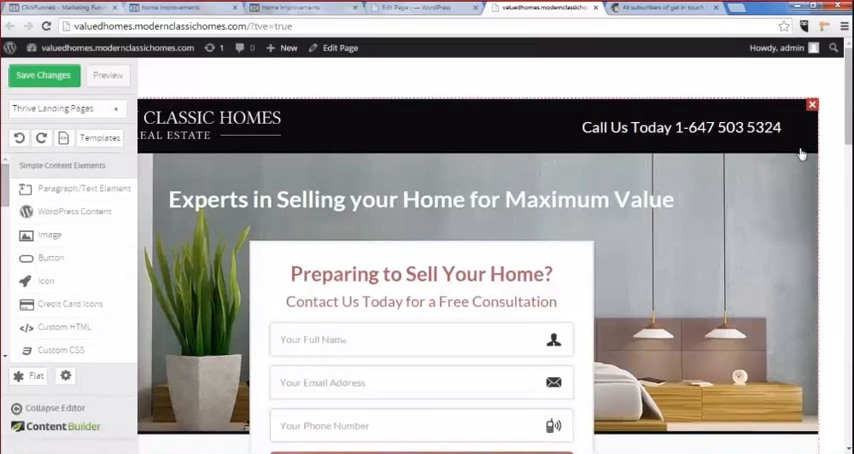
pyautogui.click(812, 104)
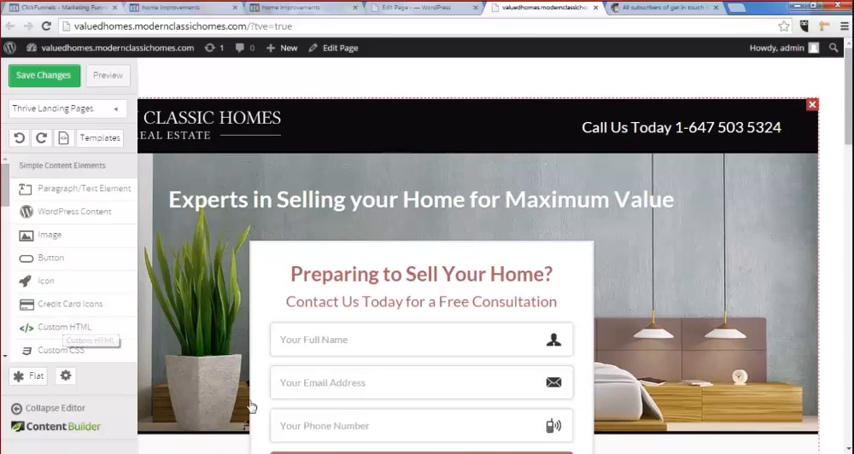
pyautogui.moveTo(778, 261)
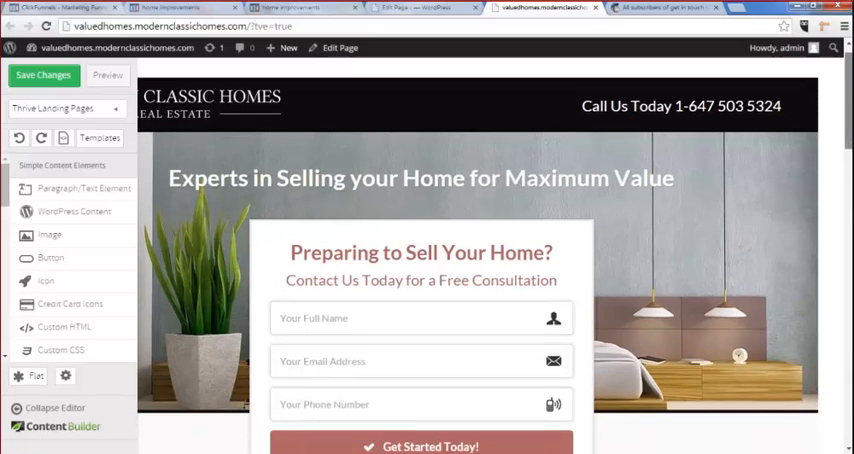
pyautogui.scroll(-3)
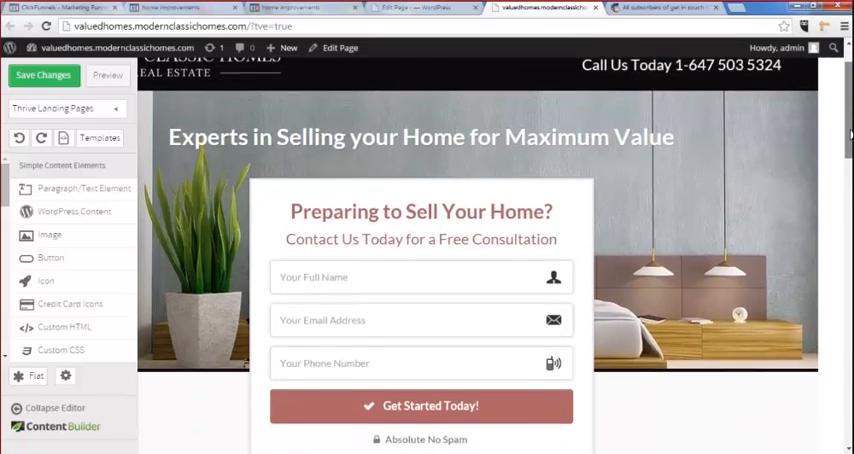
pyautogui.scroll(-3)
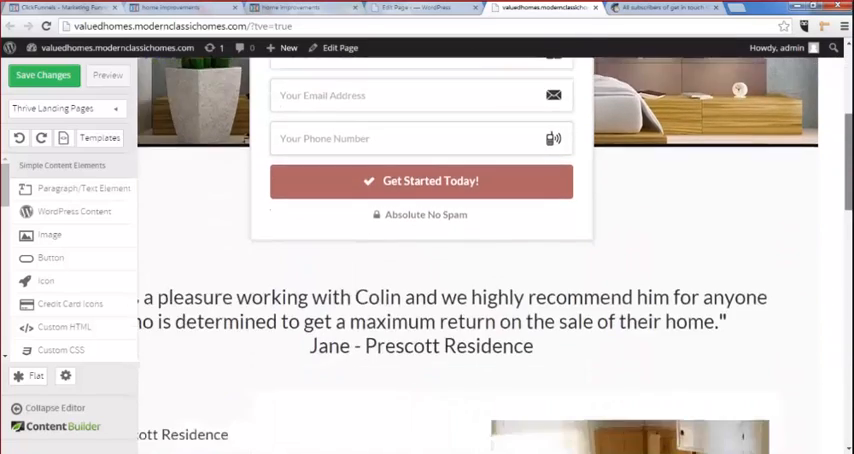
pyautogui.scroll(-3)
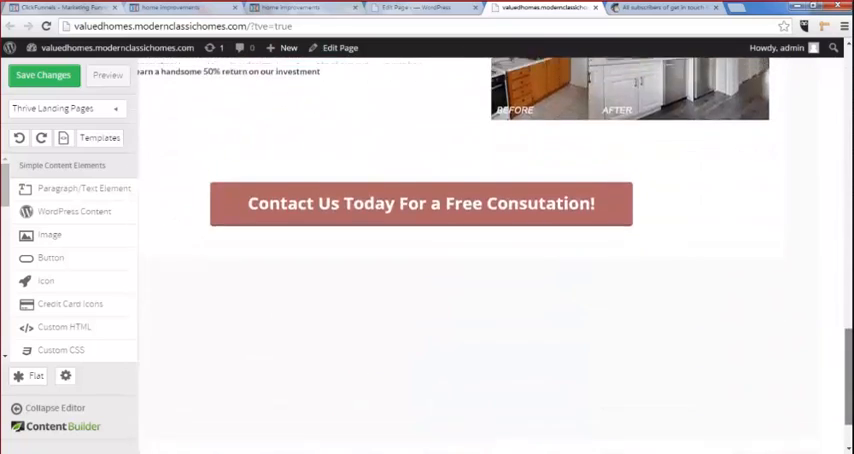
pyautogui.scroll(3)
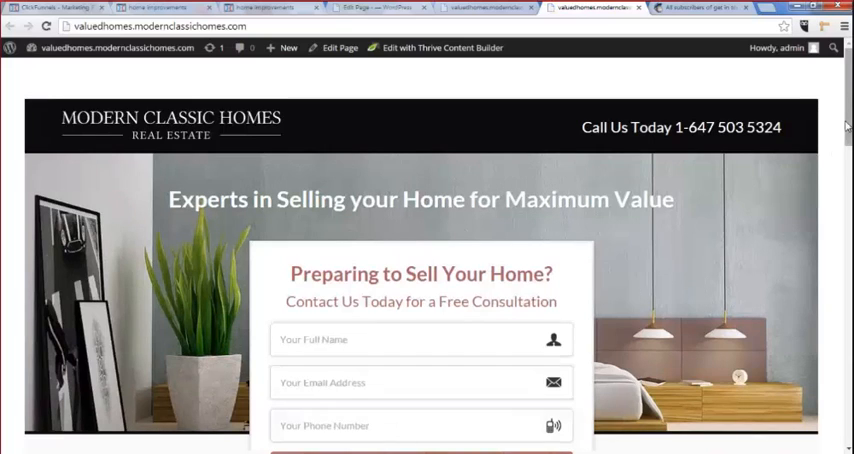
# Scroll past the live page's testimonial, case study and Contact Us button, then back up
pyautogui.scroll(-3)
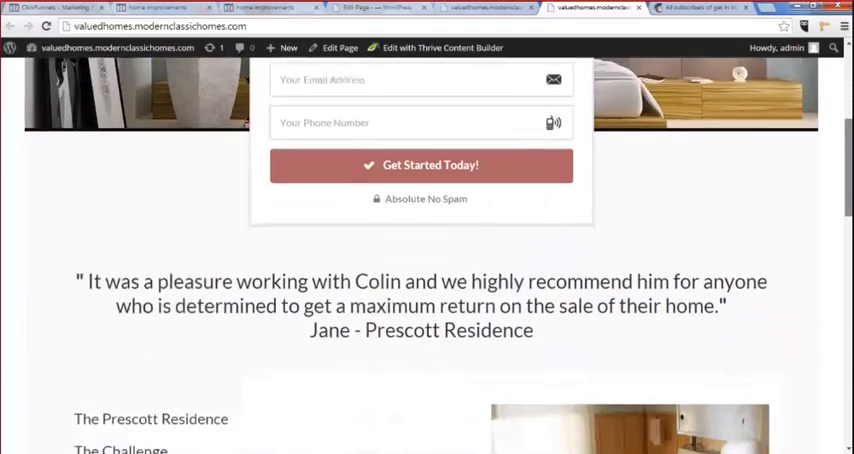
pyautogui.scroll(-3)
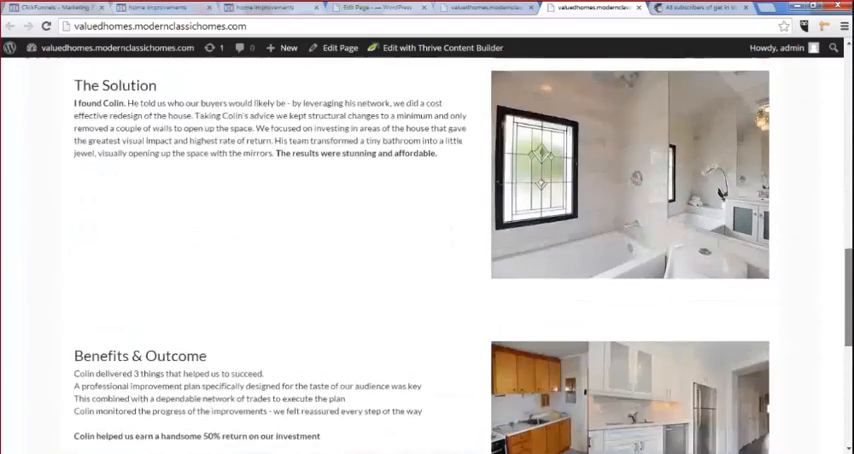
pyautogui.scroll(-3)
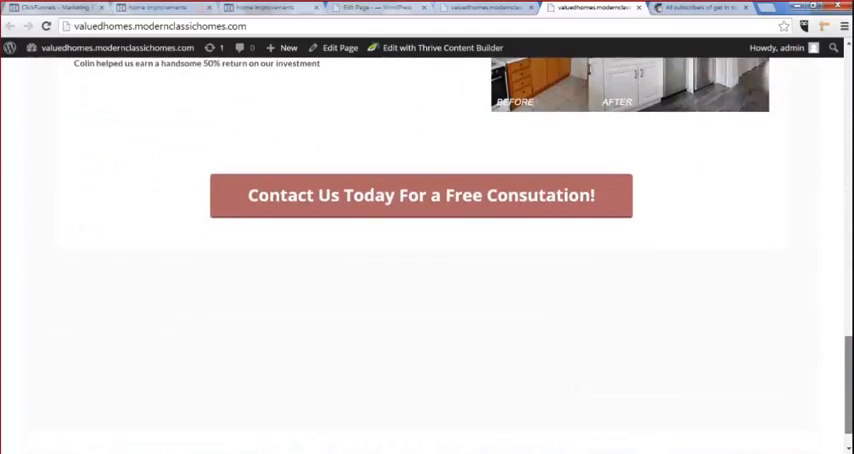
pyautogui.scroll(3)
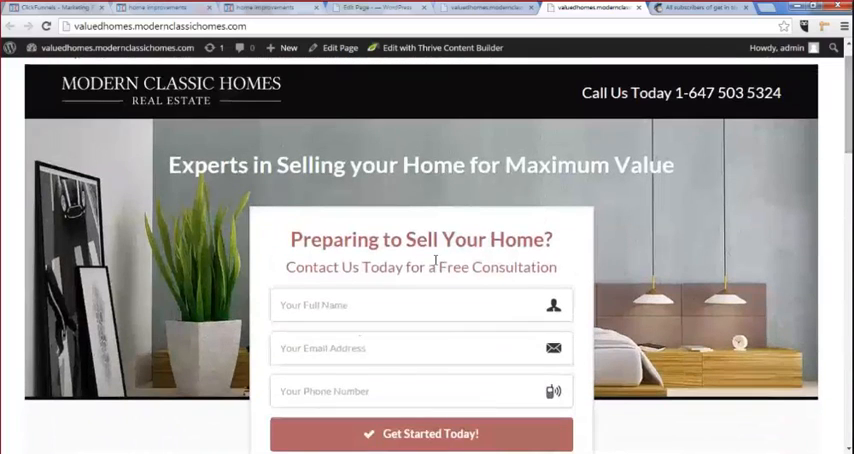
pyautogui.write('bria')
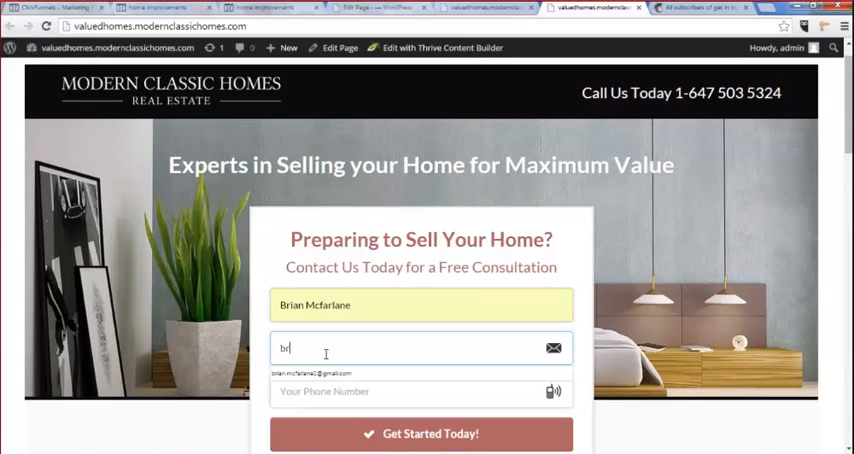
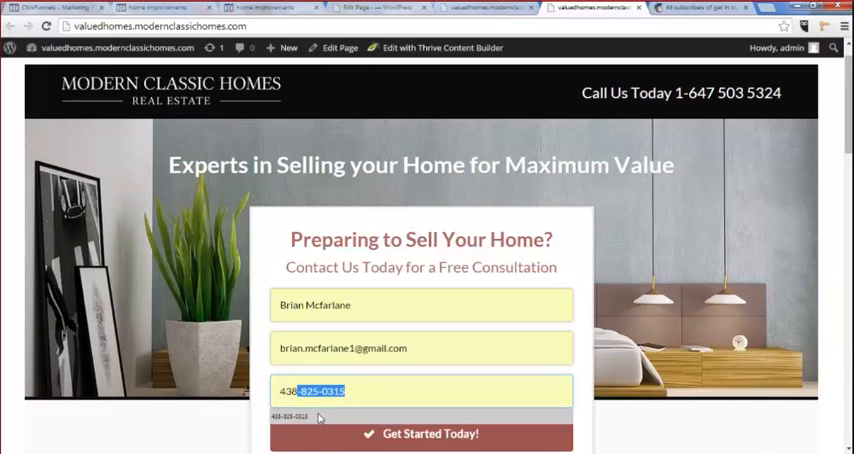
pyautogui.click(421, 433)
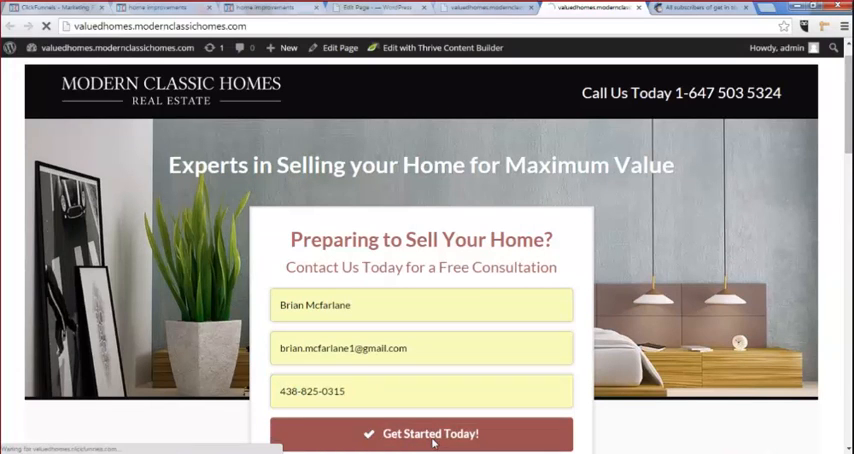
pyautogui.click(420, 433)
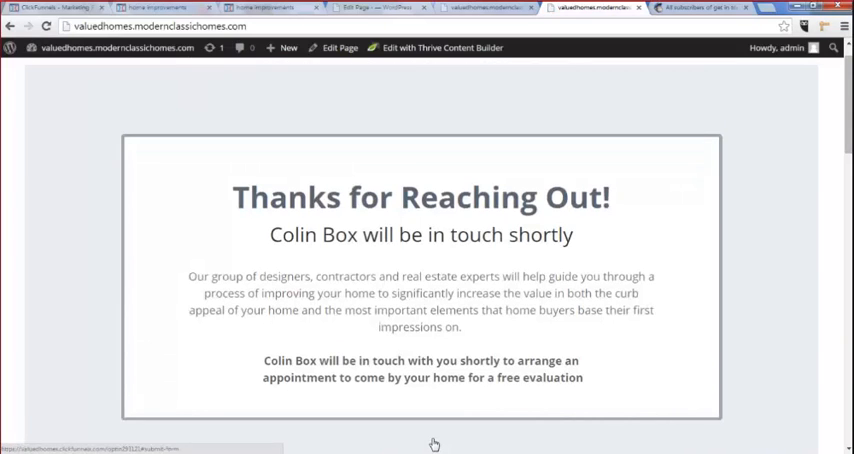
pyautogui.scroll(-3)
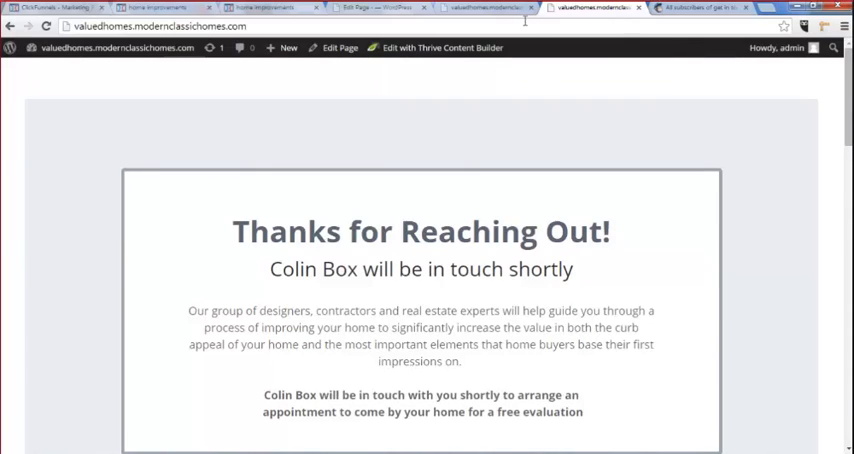
pyautogui.click(700, 8)
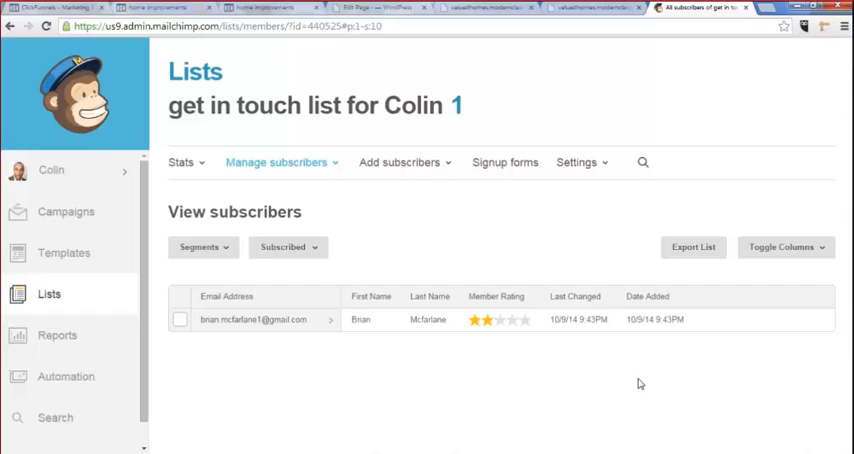
pyautogui.moveTo(374, 349)
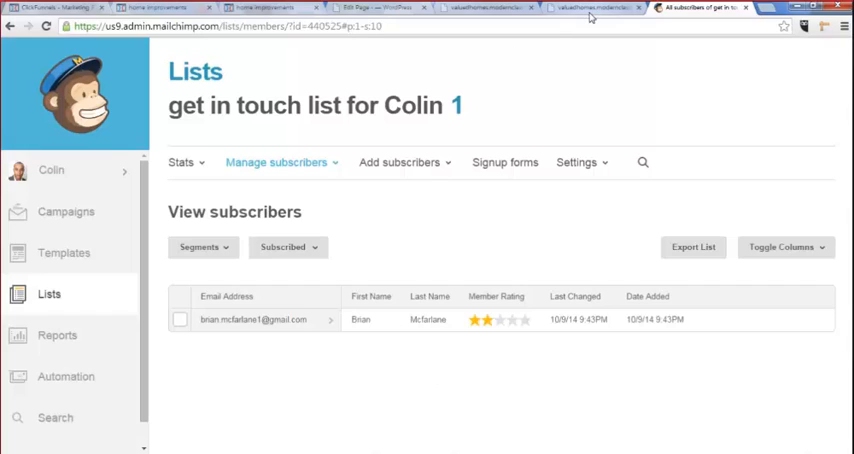
pyautogui.click(585, 8)
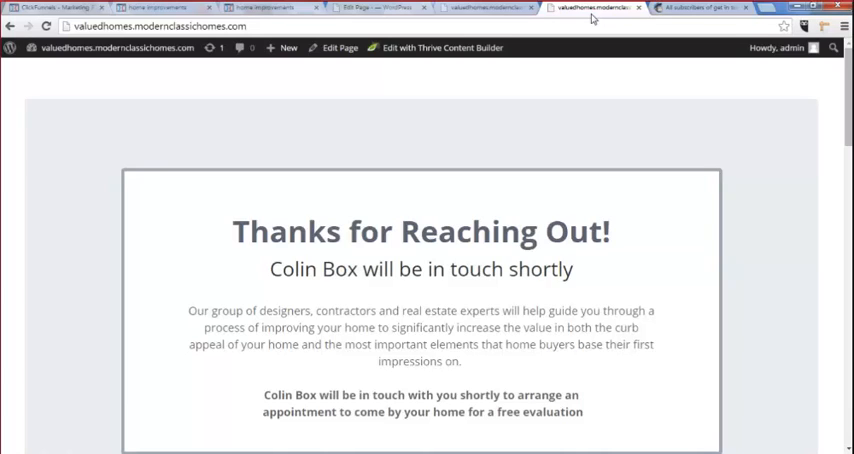
pyautogui.moveTo(75, 8)
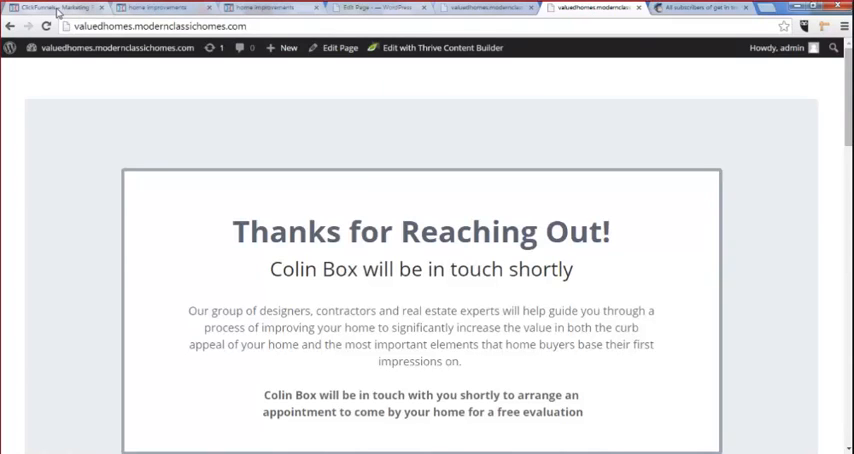
# Return to ClickFunnels, start an Optin Lead Capture Funnel, then dismiss its naming dialog
pyautogui.click(50, 7)
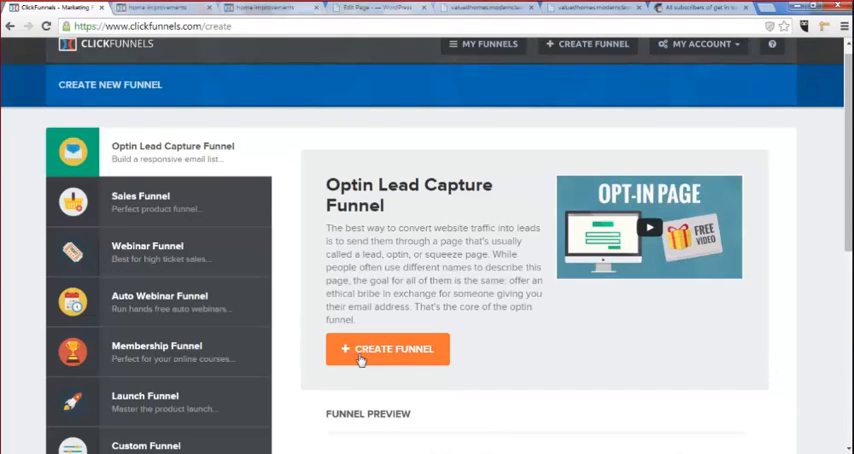
pyautogui.click(387, 349)
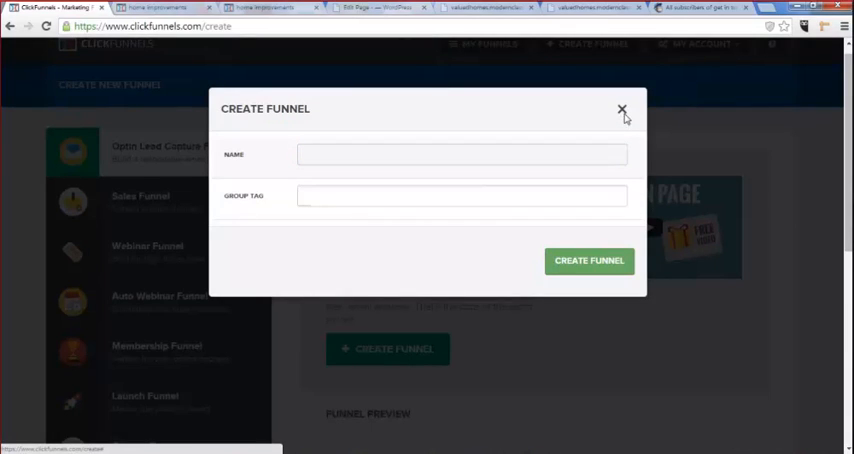
pyautogui.click(622, 108)
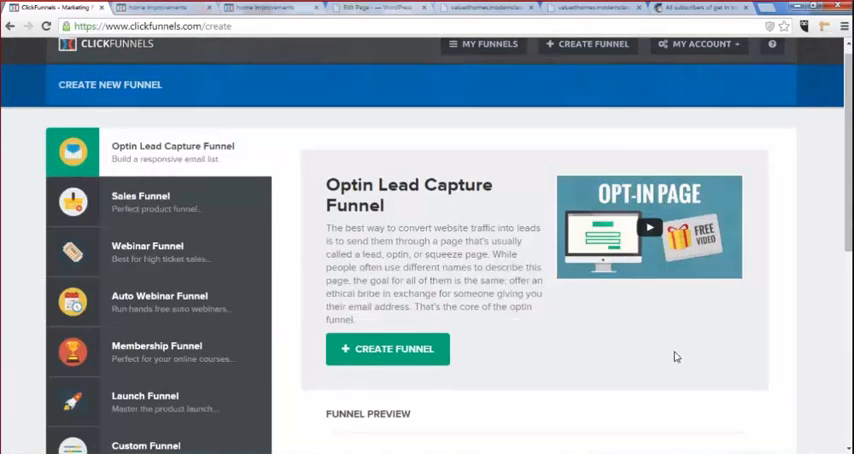